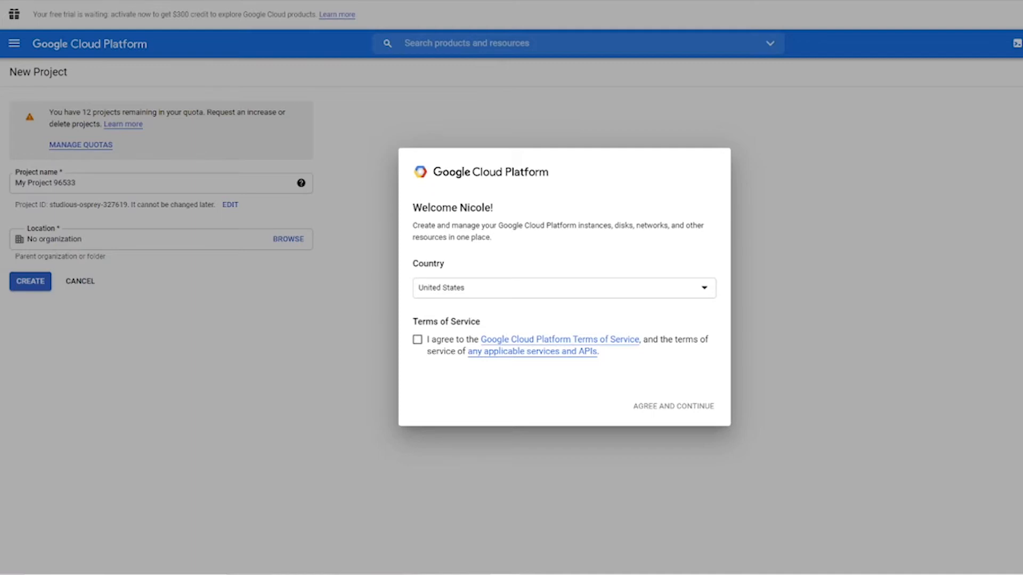
{"action": "mouse_move", "coordinate": [376, 205]}
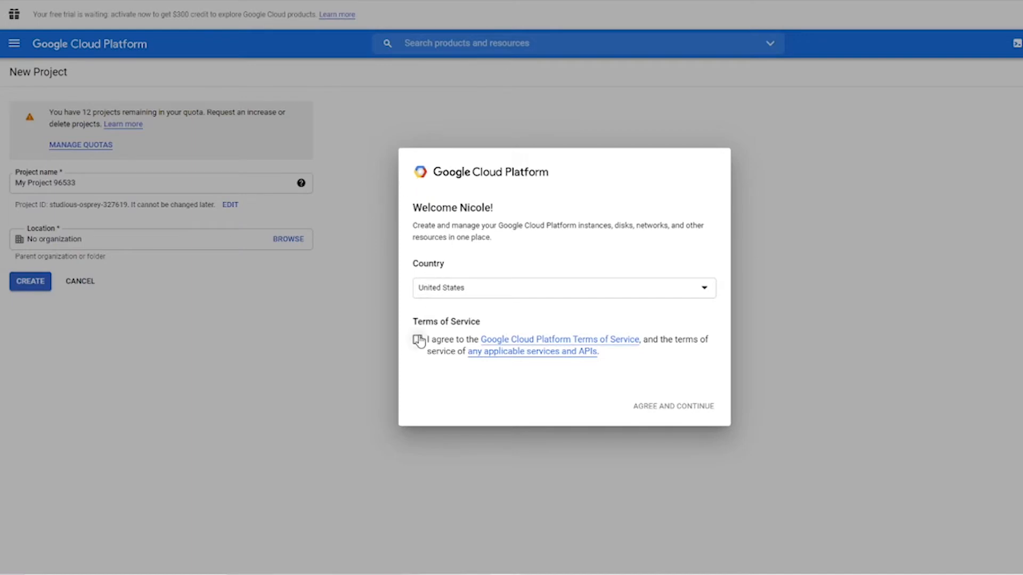
Agree to the Google Cloud Terms of Service and continue to the New Project form
{"action": "left_click", "coordinate": [417, 339]}
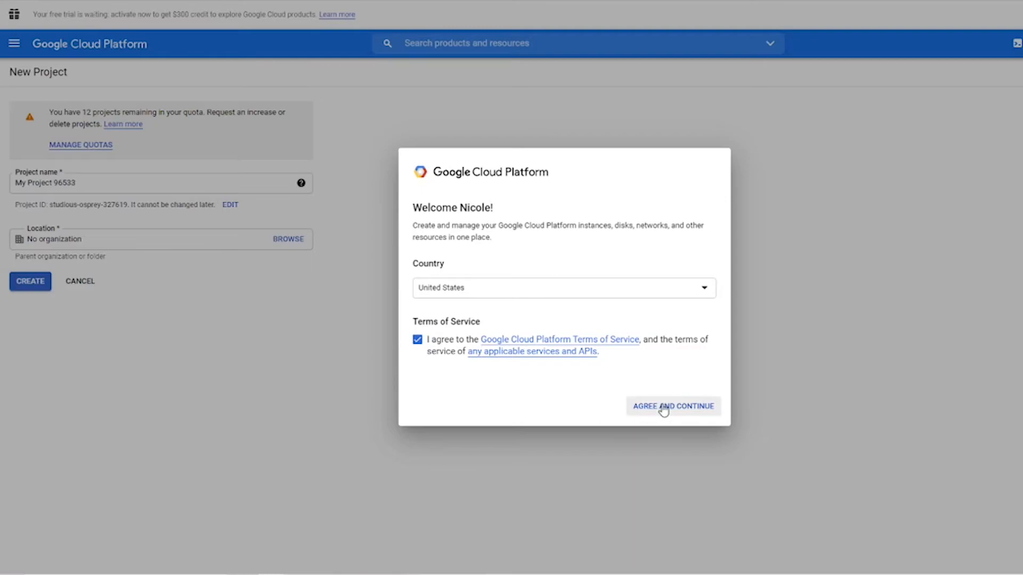
{"action": "left_click", "coordinate": [672, 406]}
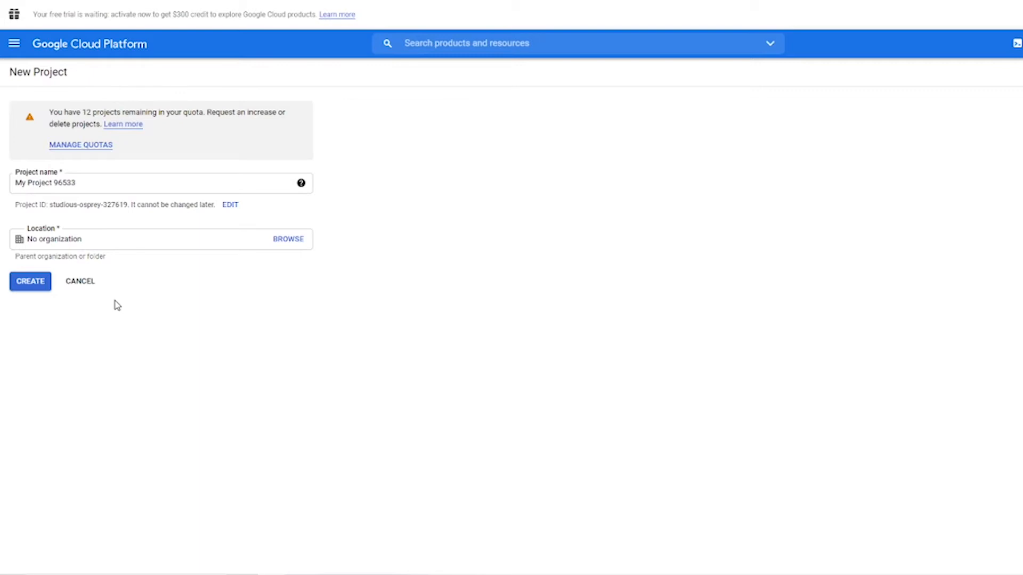
{"action": "mouse_move", "coordinate": [710, 334]}
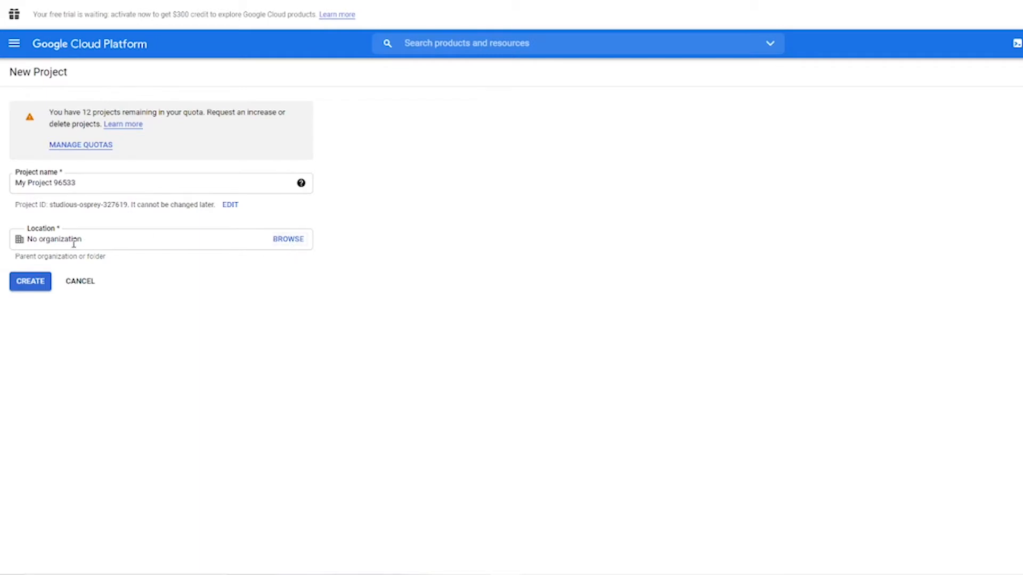
{"action": "mouse_move", "coordinate": [116, 243]}
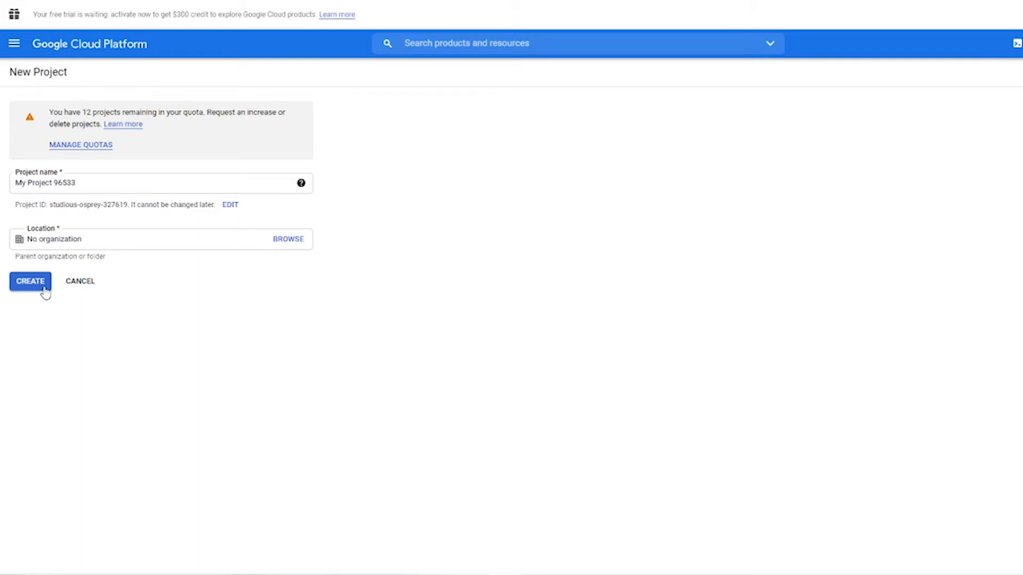
Create the Travel Trailer Tips project with No organization as its location
{"action": "left_click", "coordinate": [30, 281]}
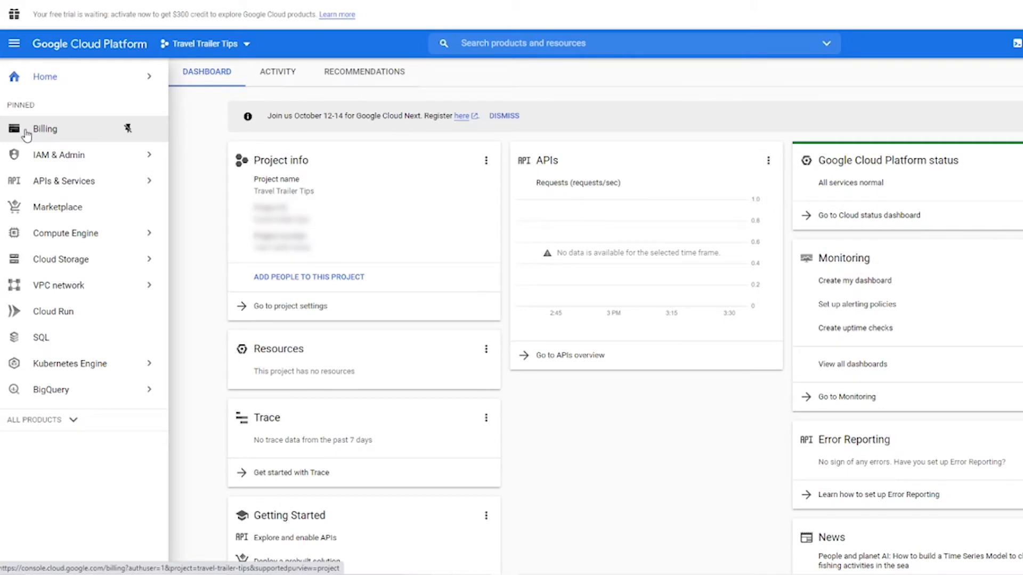
Go to Billing and start creating a new billing account to link to the project
{"action": "left_click", "coordinate": [45, 129]}
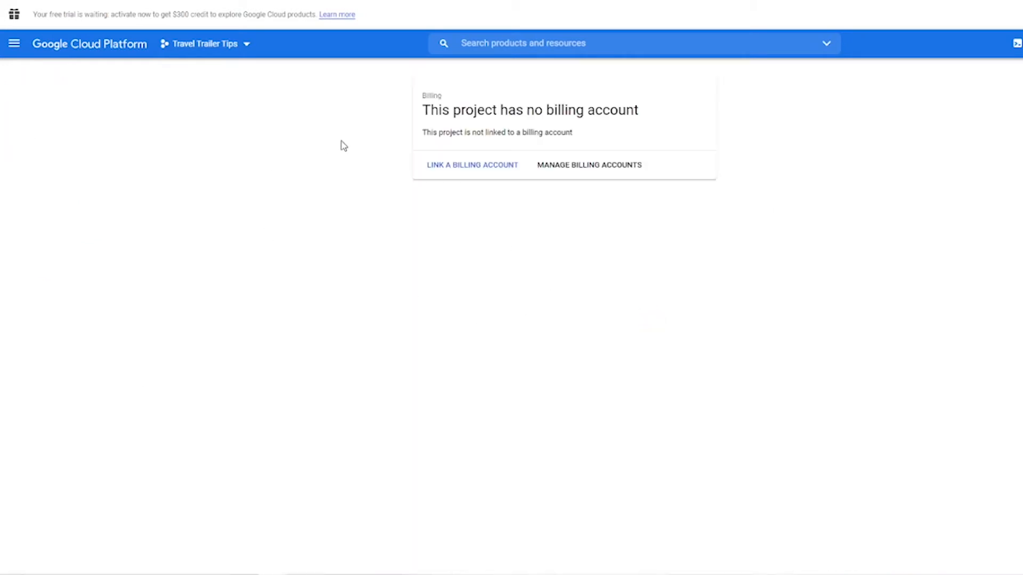
{"action": "mouse_move", "coordinate": [329, 226]}
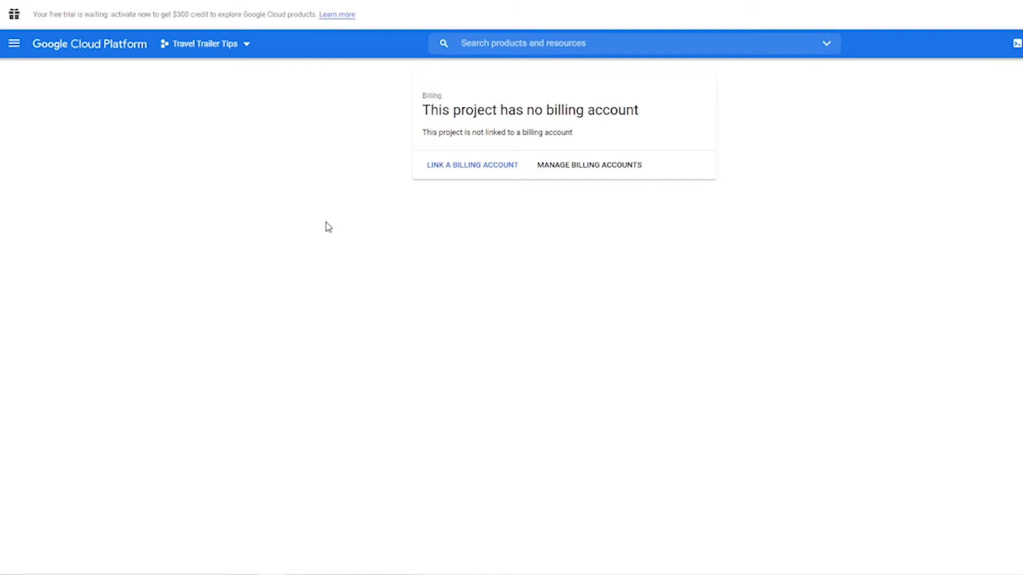
{"action": "mouse_move", "coordinate": [472, 164]}
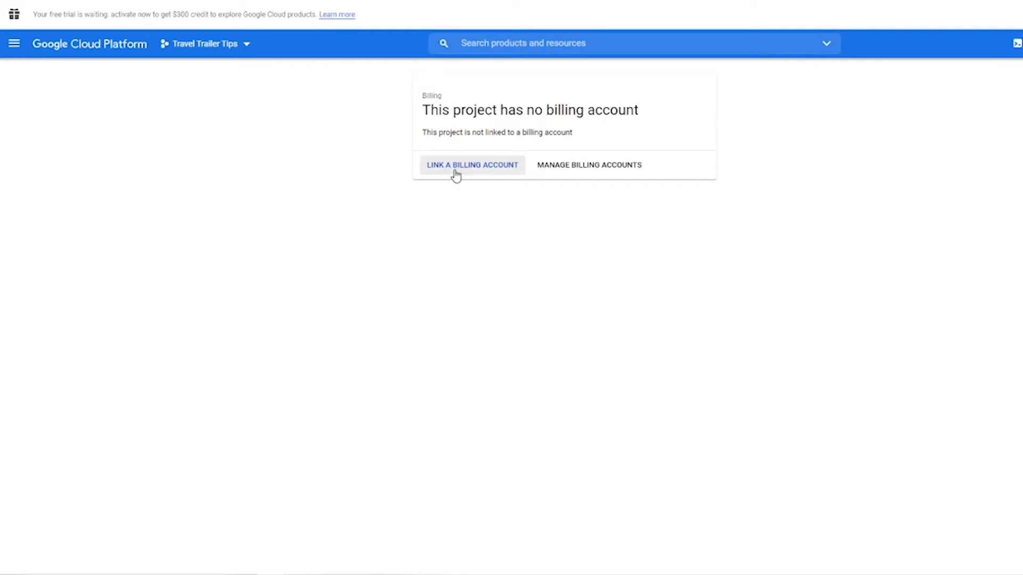
{"action": "left_click", "coordinate": [472, 164]}
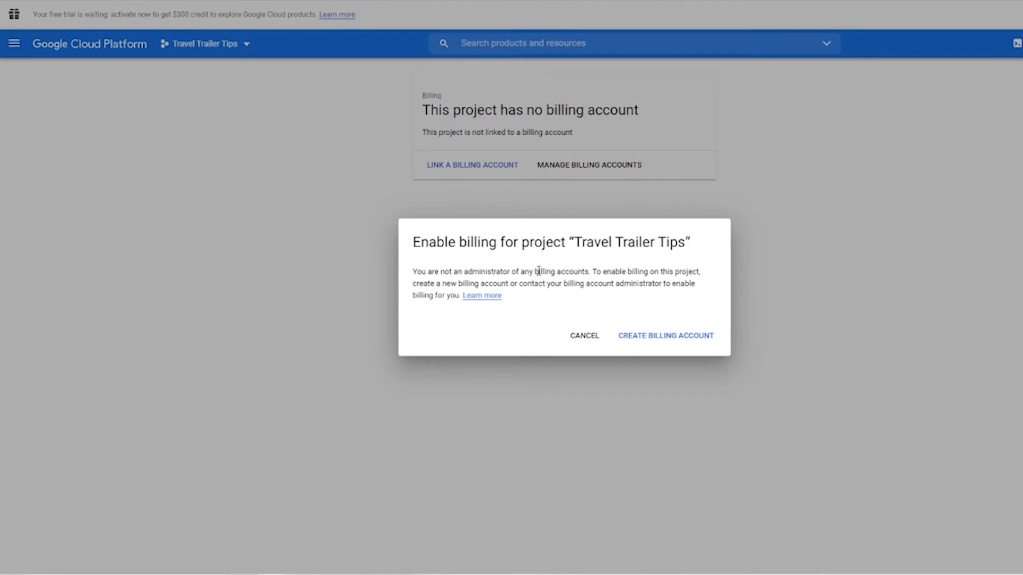
{"action": "mouse_move", "coordinate": [664, 336]}
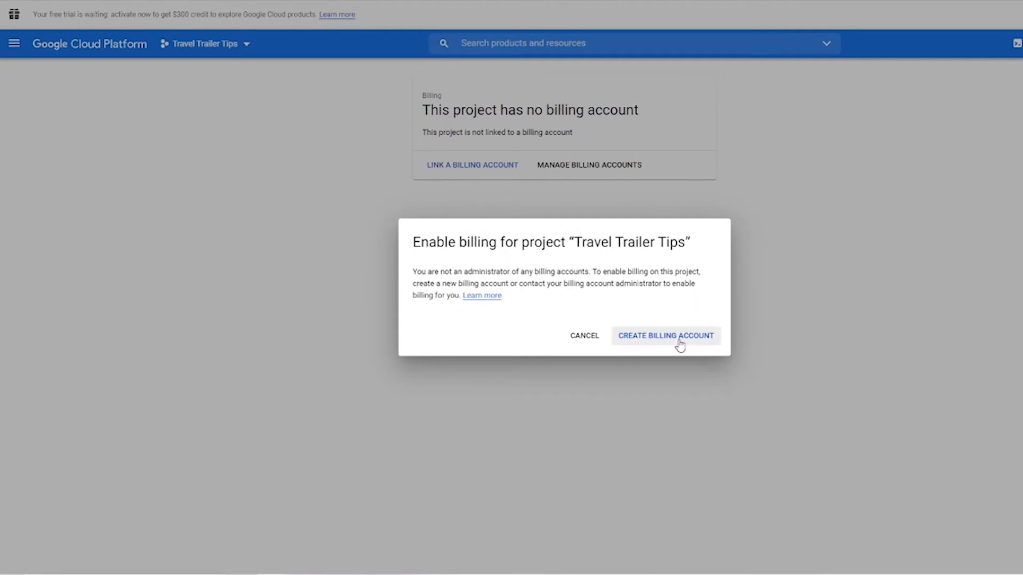
{"action": "left_click", "coordinate": [665, 335]}
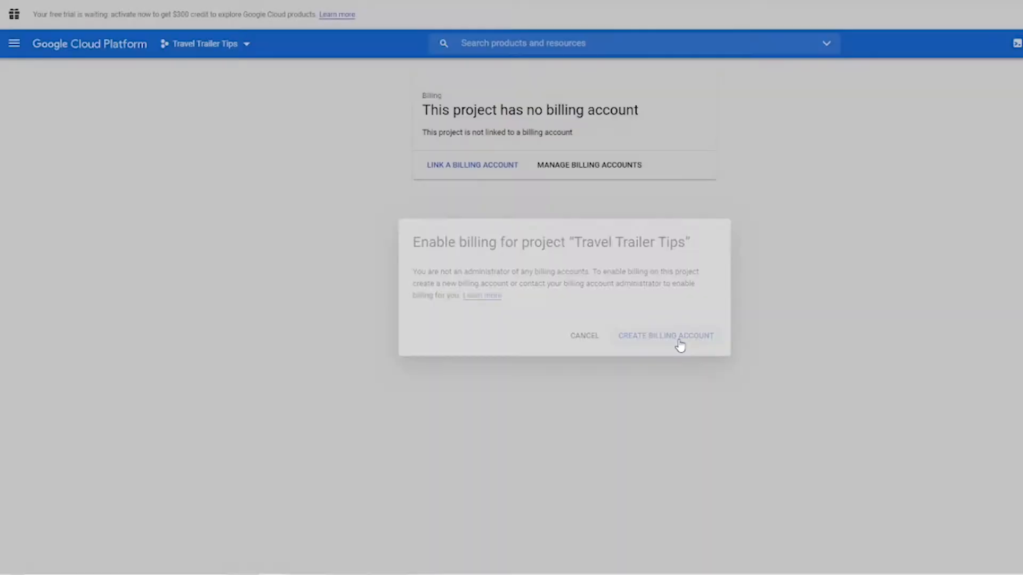
{"action": "left_click", "coordinate": [665, 335]}
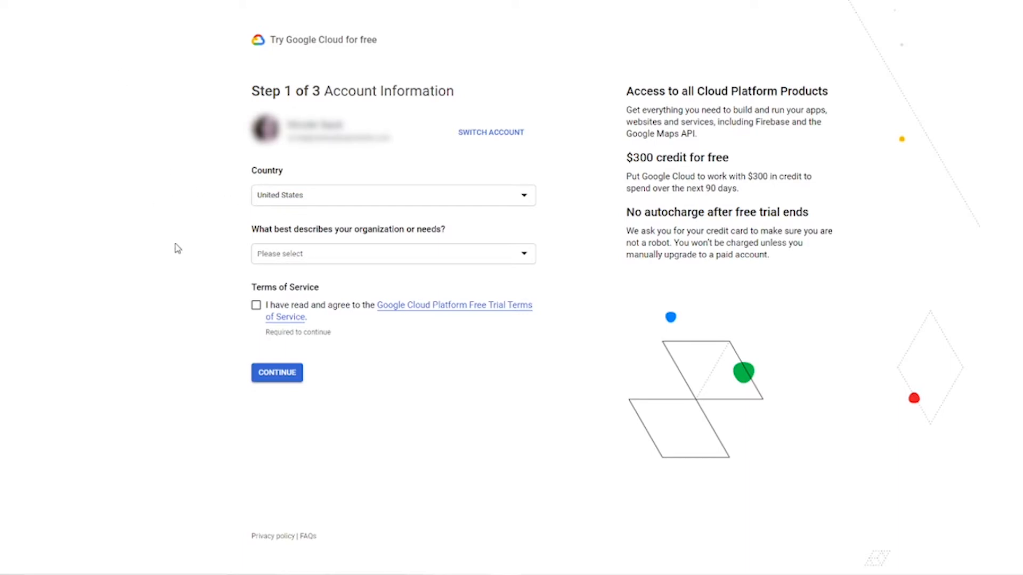
{"action": "mouse_move", "coordinate": [330, 266]}
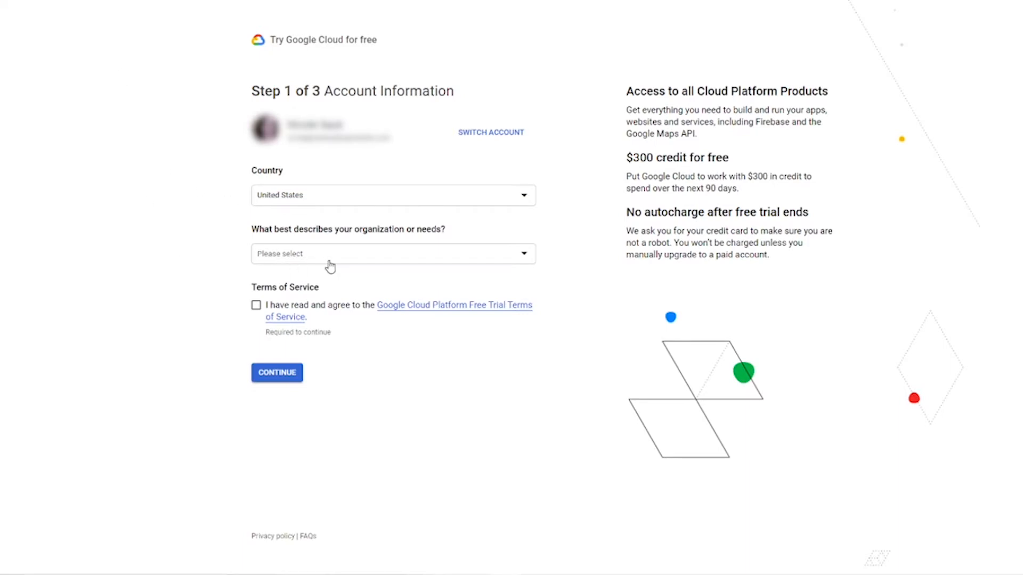
Choose Business idea / startup idea as organization type and continue to identity verification
{"action": "left_click", "coordinate": [391, 253]}
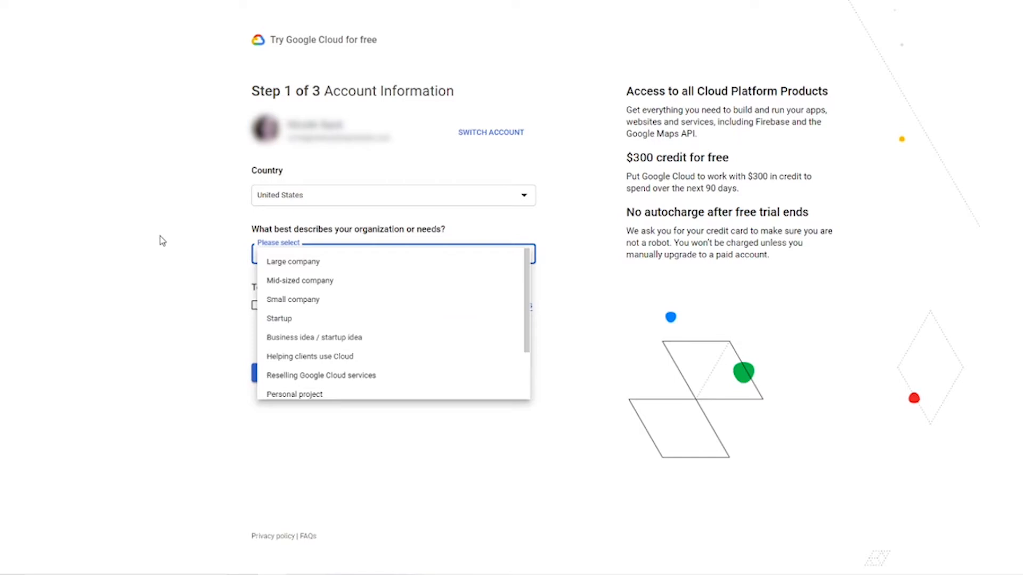
{"action": "left_click", "coordinate": [314, 338]}
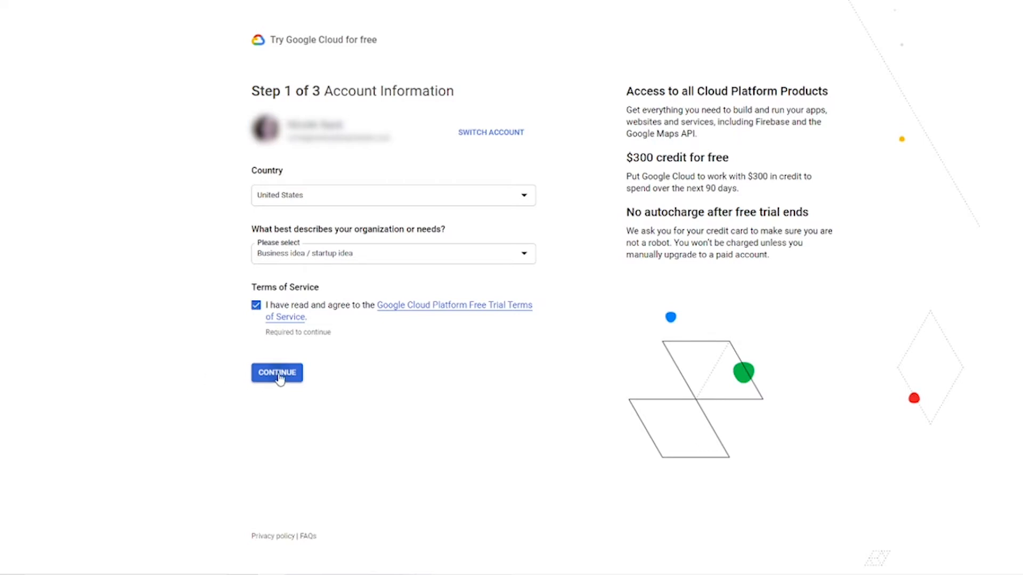
{"action": "left_click", "coordinate": [277, 373]}
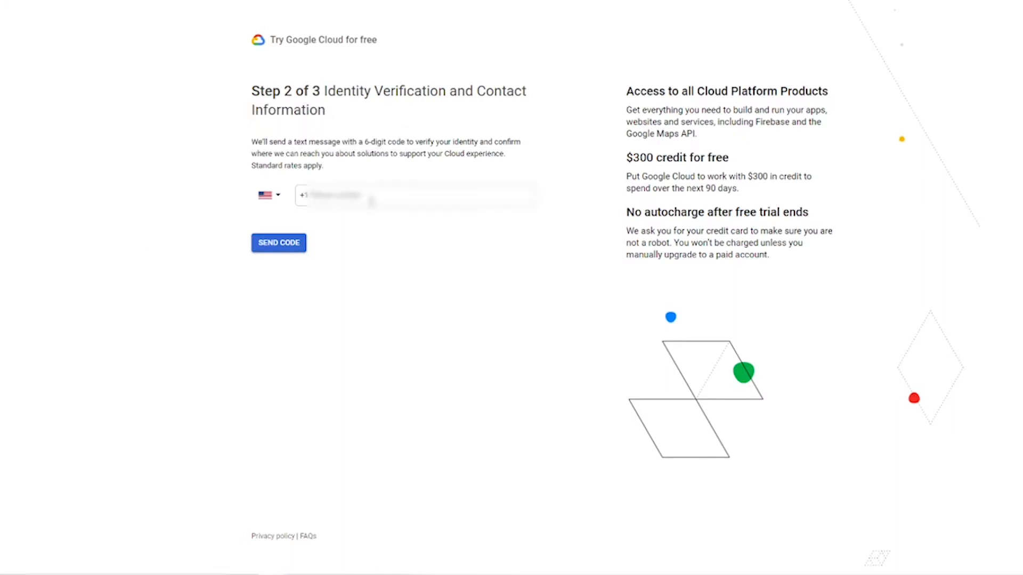
Send a text code to the phone number and submit the six-digit verification code
{"action": "left_click", "coordinate": [415, 196]}
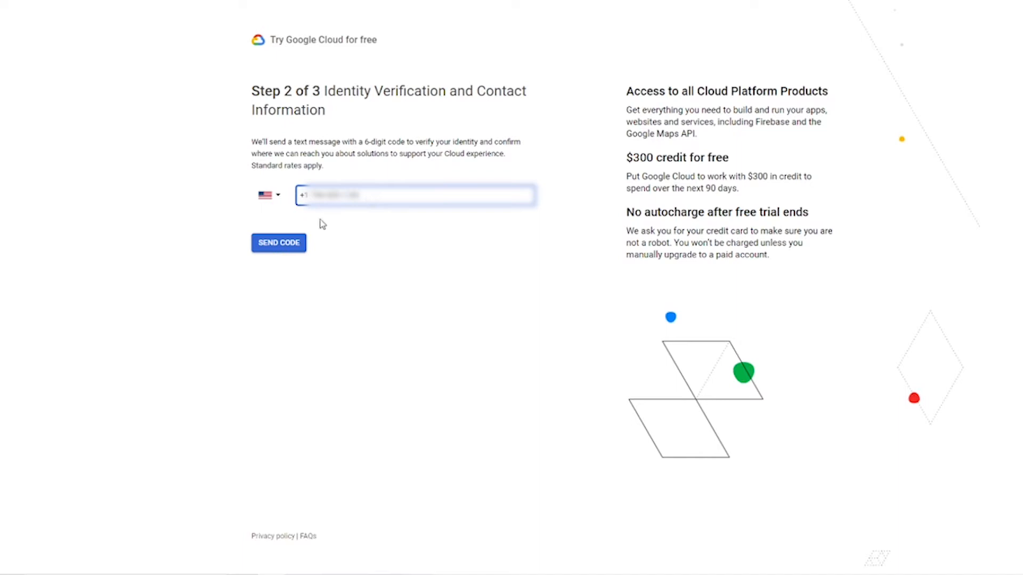
{"action": "left_click", "coordinate": [278, 242]}
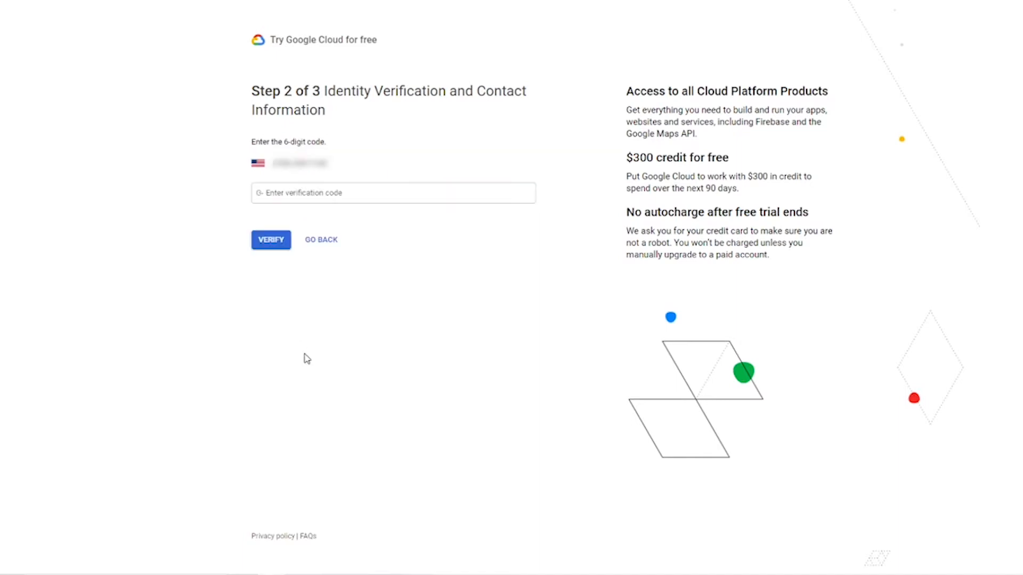
{"action": "left_click", "coordinate": [393, 193]}
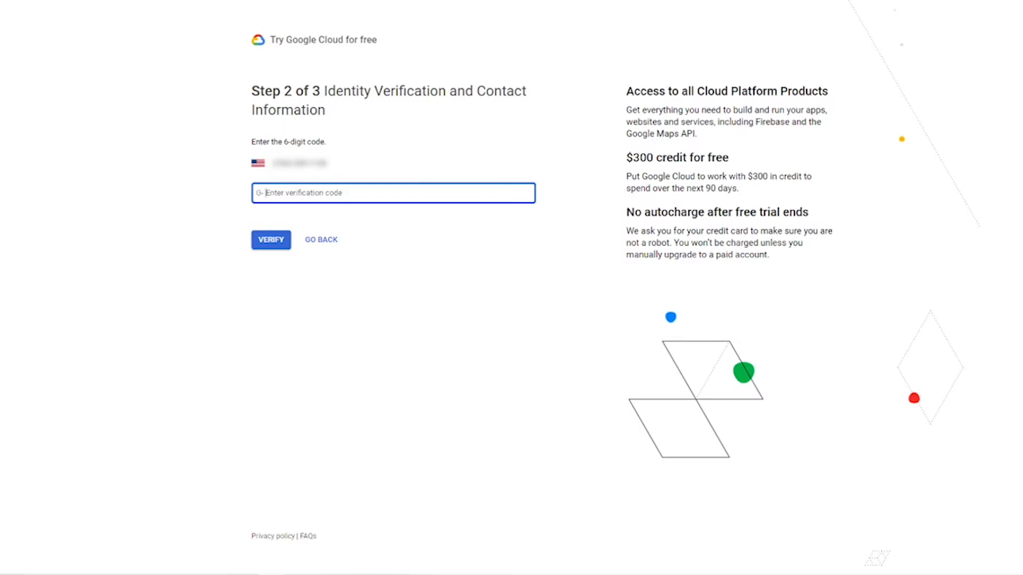
{"action": "left_click", "coordinate": [270, 240]}
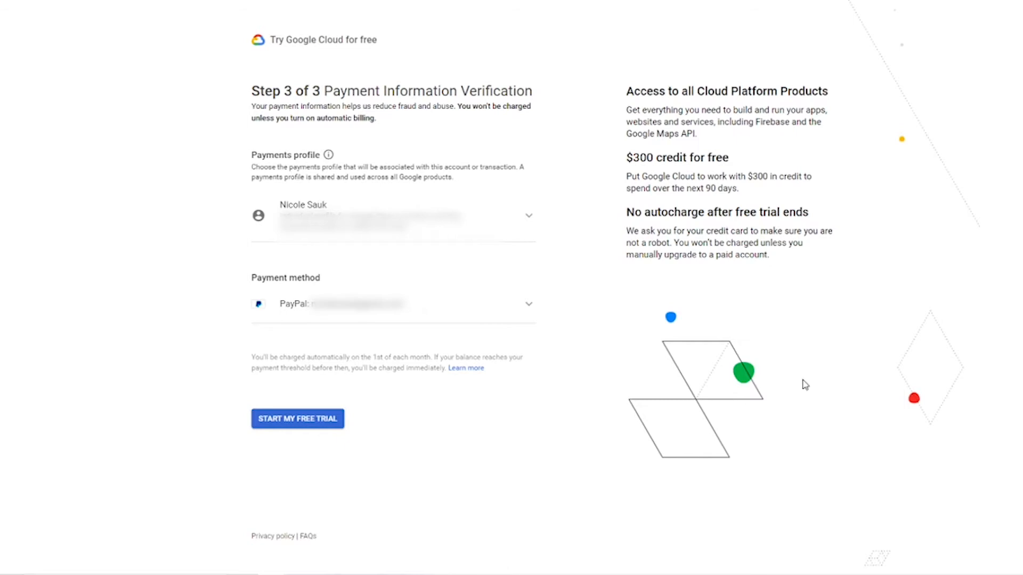
{"action": "mouse_move", "coordinate": [800, 389]}
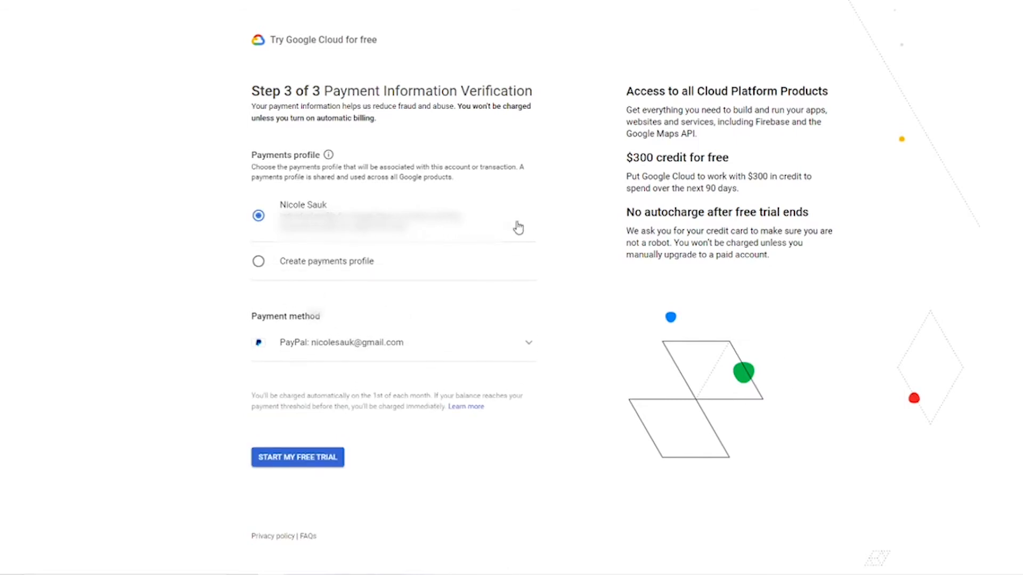
Create a payments profile named Ventus Design Studio and start the free trial
{"action": "left_click", "coordinate": [297, 457]}
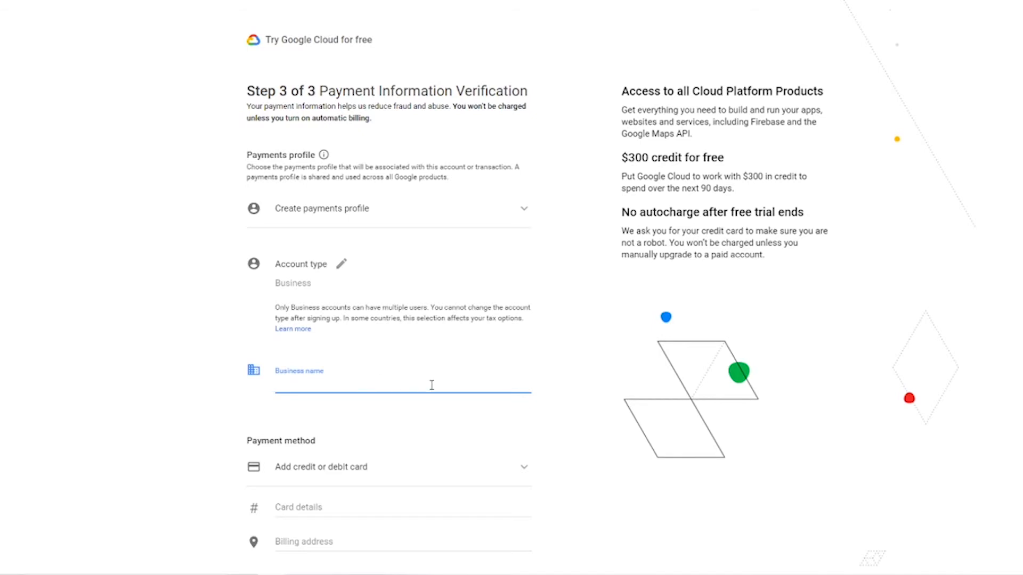
{"action": "type", "text": "Ventus Design"}
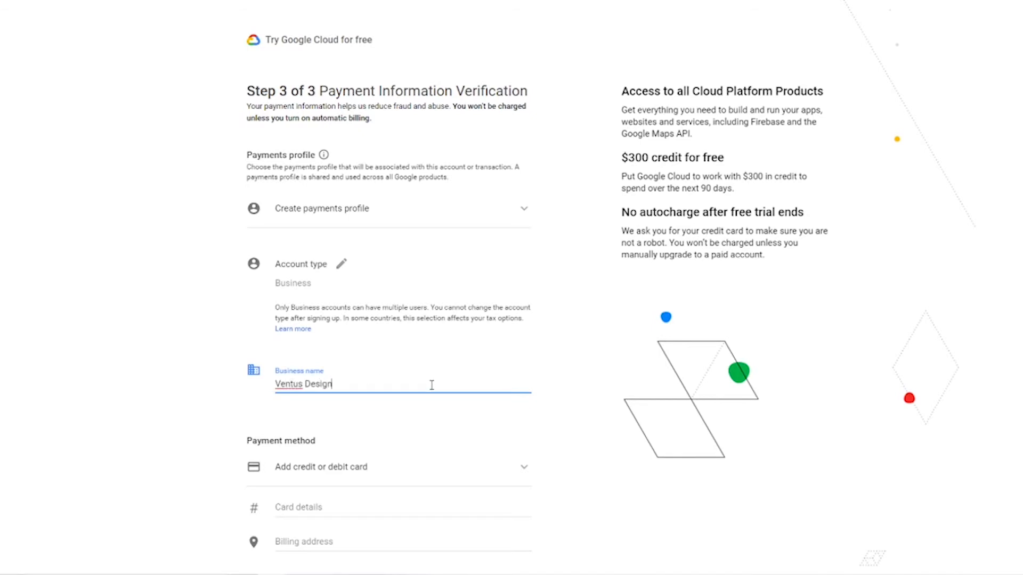
{"action": "type", "text": "Studio"}
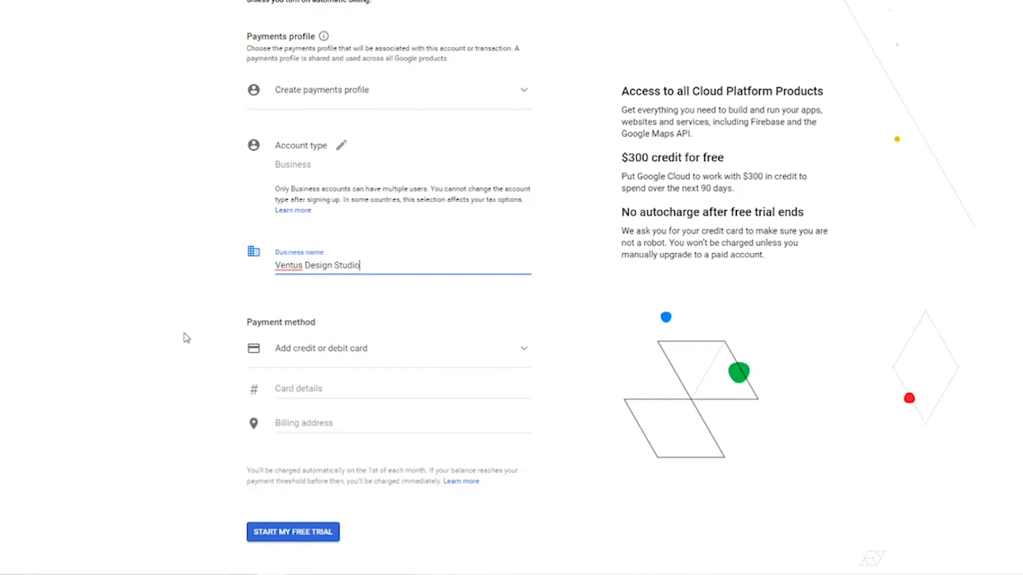
{"action": "scroll", "scroll_direction": "down", "scroll_amount": 3}
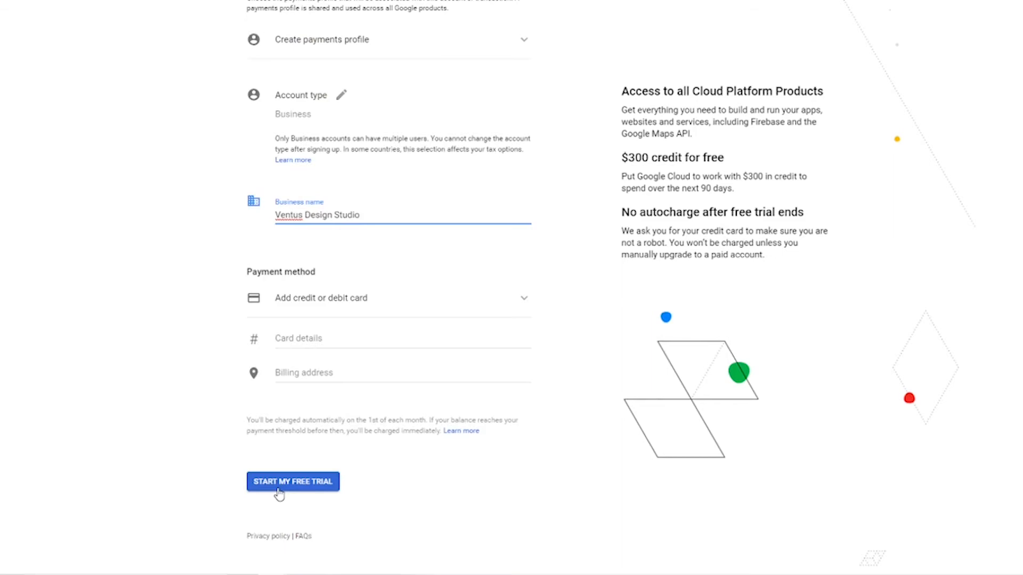
{"action": "left_click", "coordinate": [292, 481]}
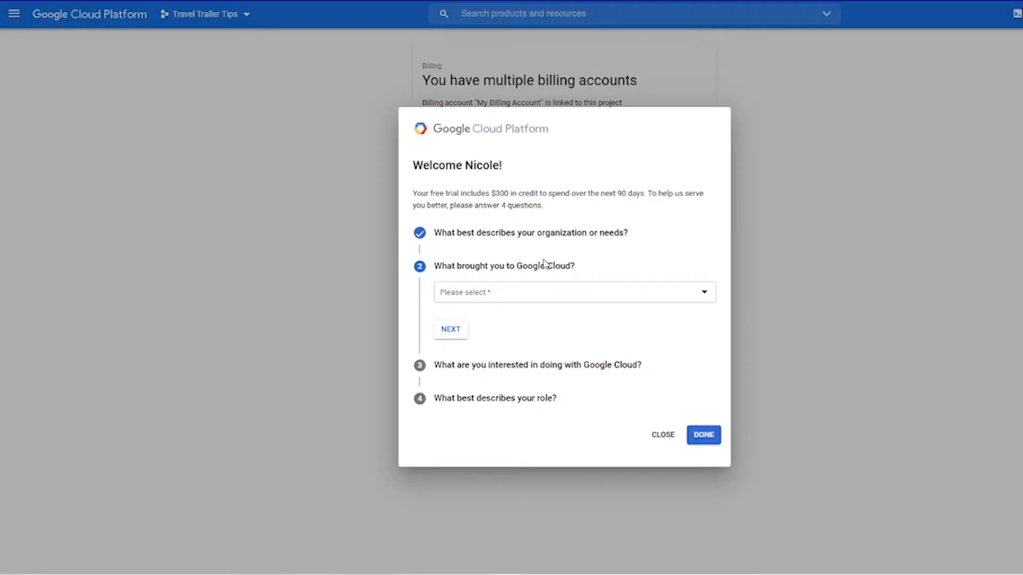
Answer Use specific products, services, and/or APIs with Websites and Google Maps as interests
{"action": "left_click", "coordinate": [573, 292]}
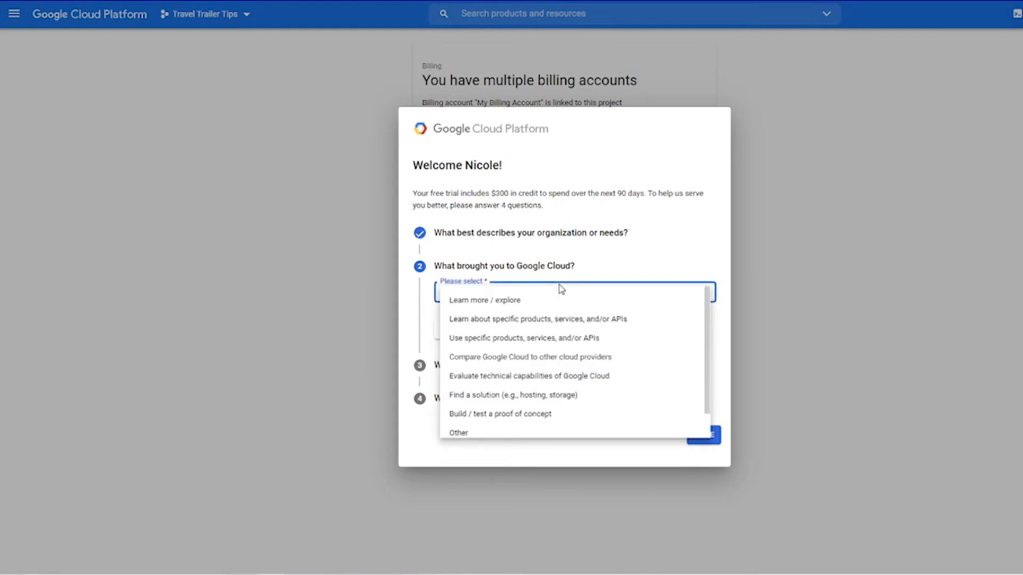
{"action": "mouse_move", "coordinate": [556, 342]}
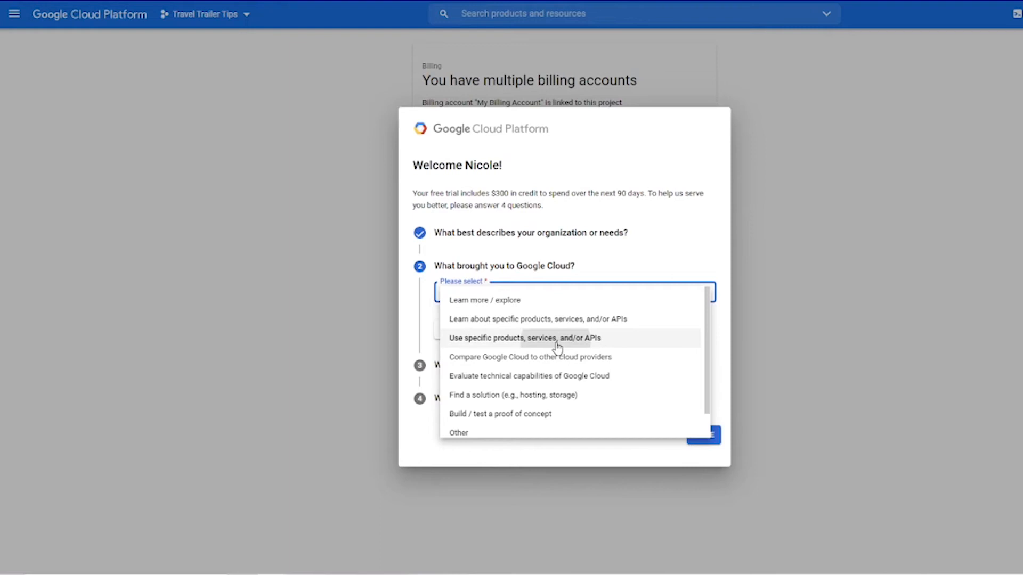
{"action": "left_click", "coordinate": [524, 338]}
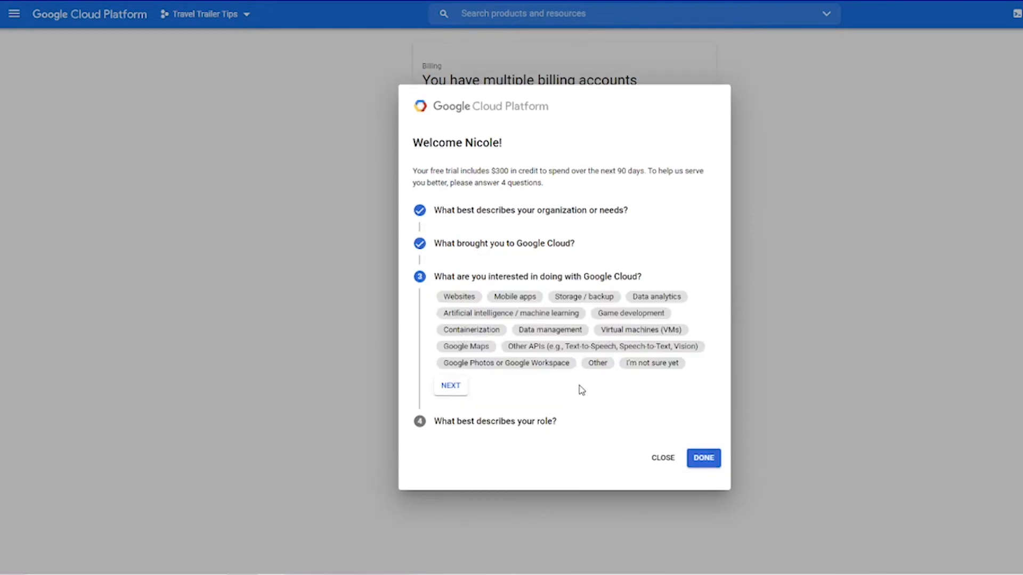
{"action": "mouse_move", "coordinate": [565, 409]}
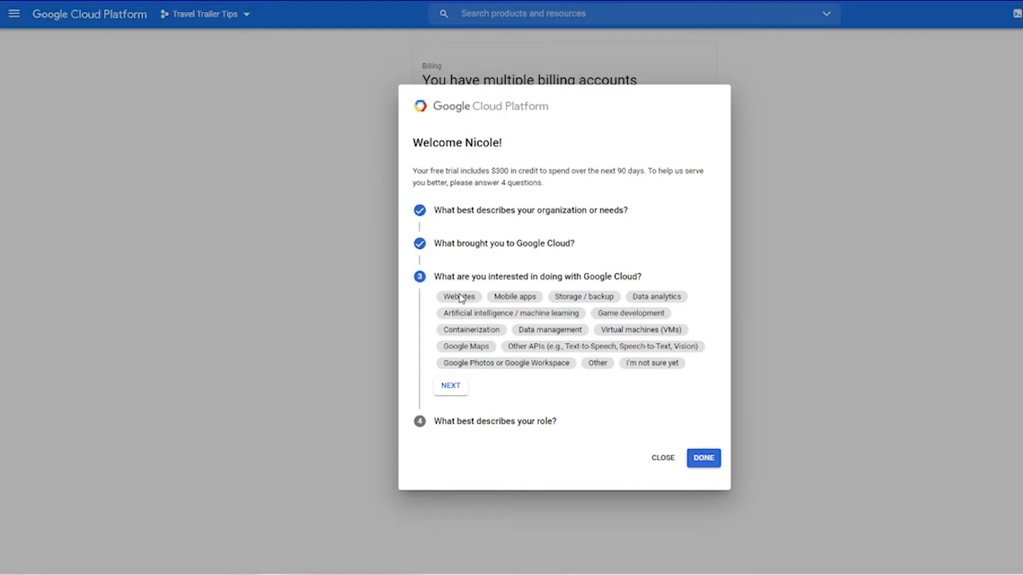
{"action": "left_click", "coordinate": [458, 297]}
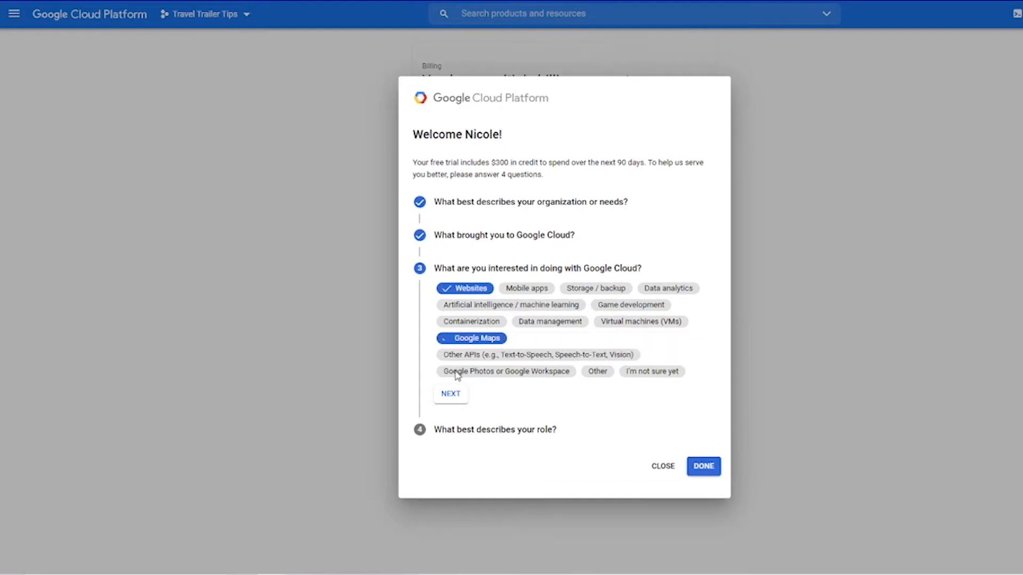
{"action": "left_click", "coordinate": [470, 337]}
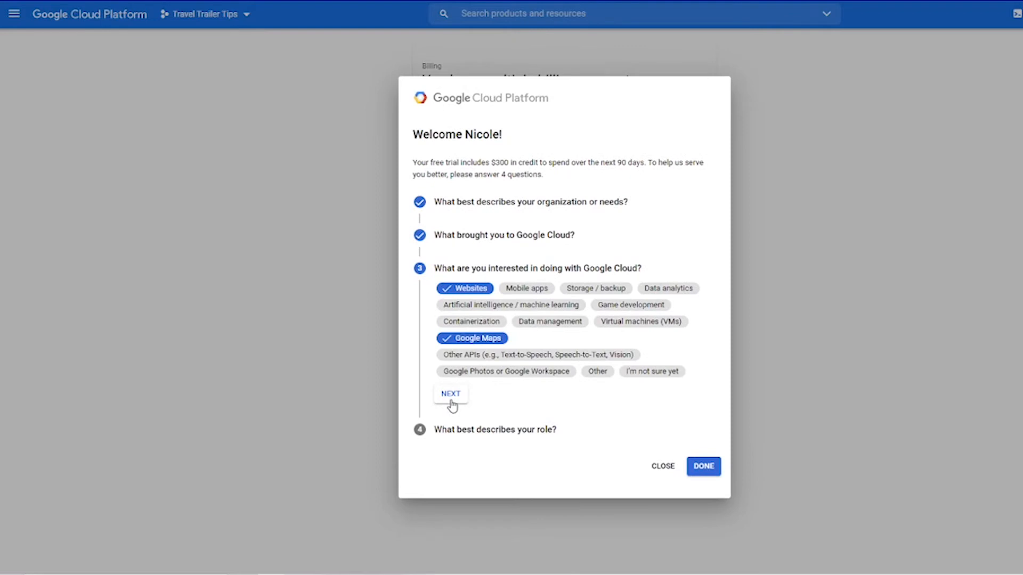
{"action": "left_click", "coordinate": [450, 393]}
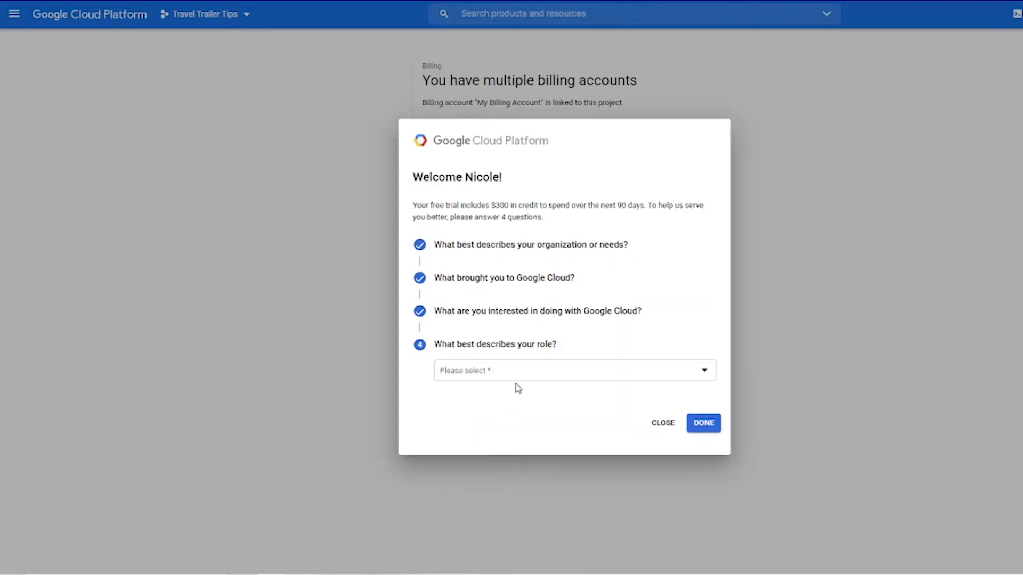
Choose CEO / President / Founder as role and submit the welcome survey
{"action": "left_click", "coordinate": [575, 370]}
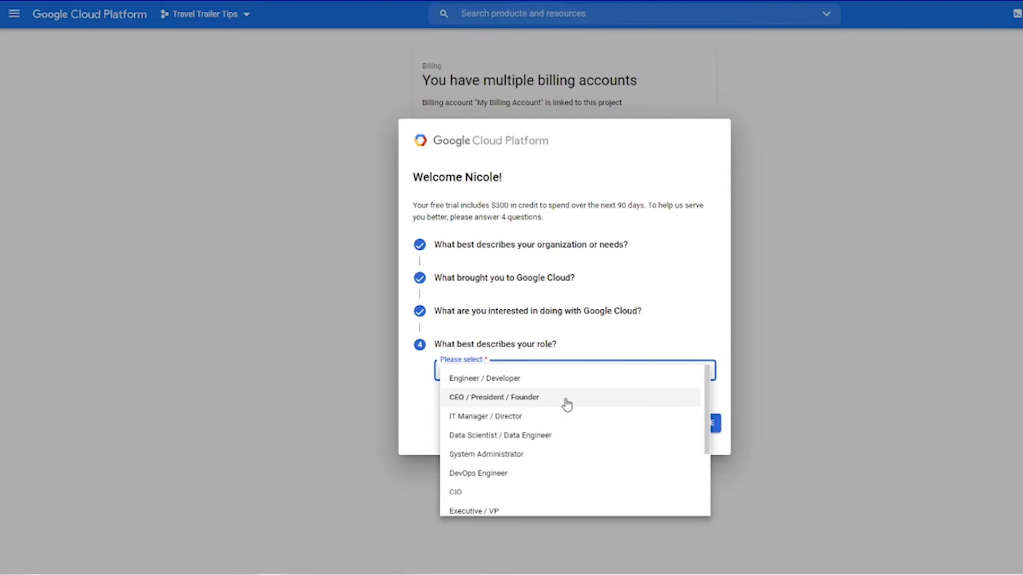
{"action": "left_click", "coordinate": [493, 397]}
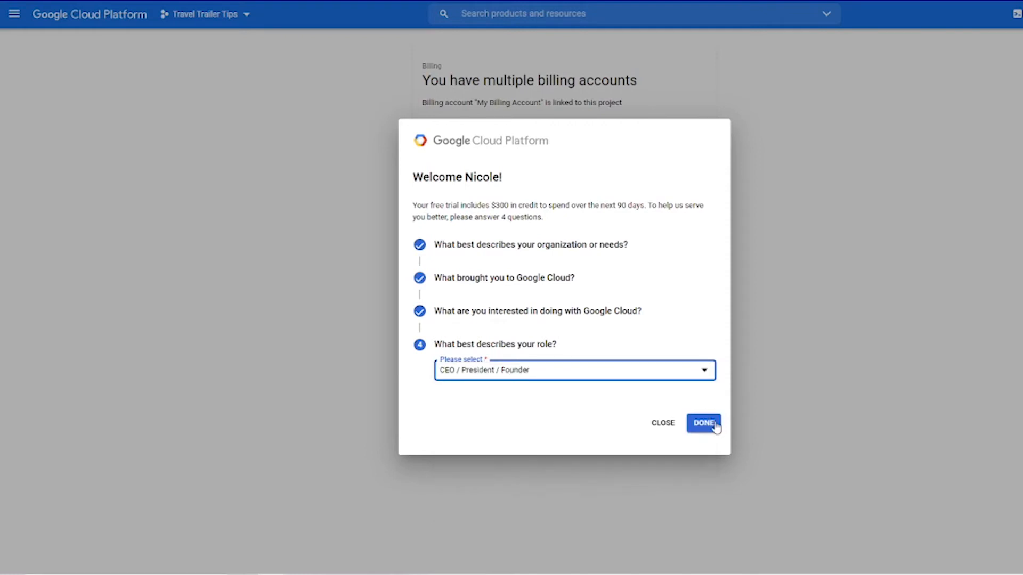
{"action": "left_click", "coordinate": [703, 422]}
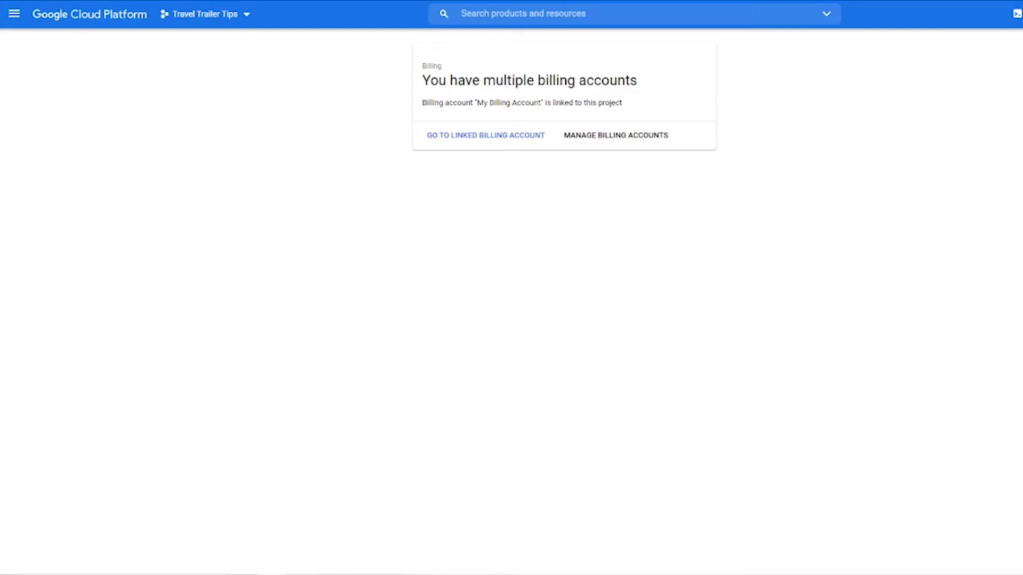
{"action": "mouse_move", "coordinate": [977, 396]}
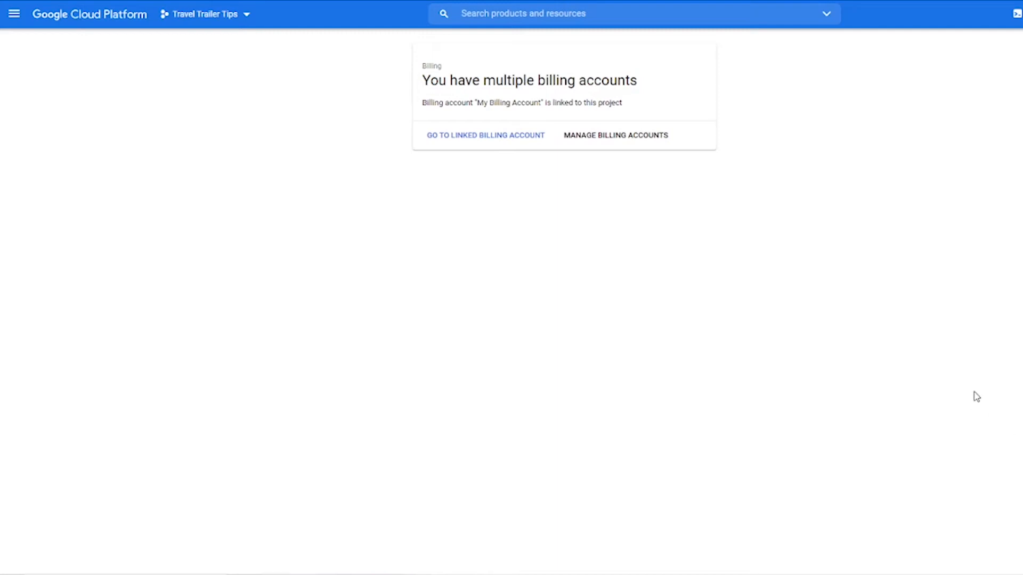
{"action": "mouse_move", "coordinate": [961, 405]}
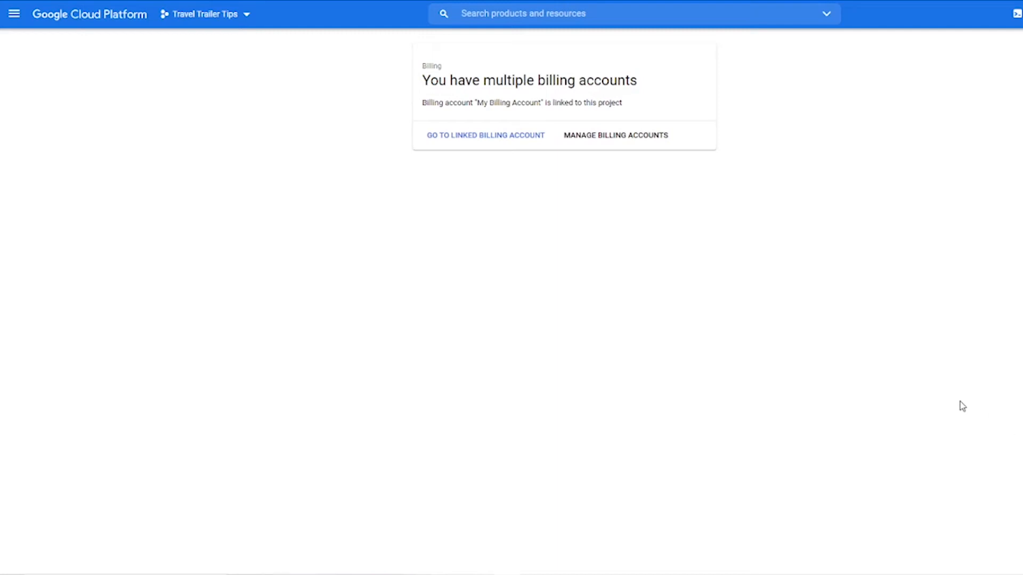
{"action": "mouse_move", "coordinate": [38, 41]}
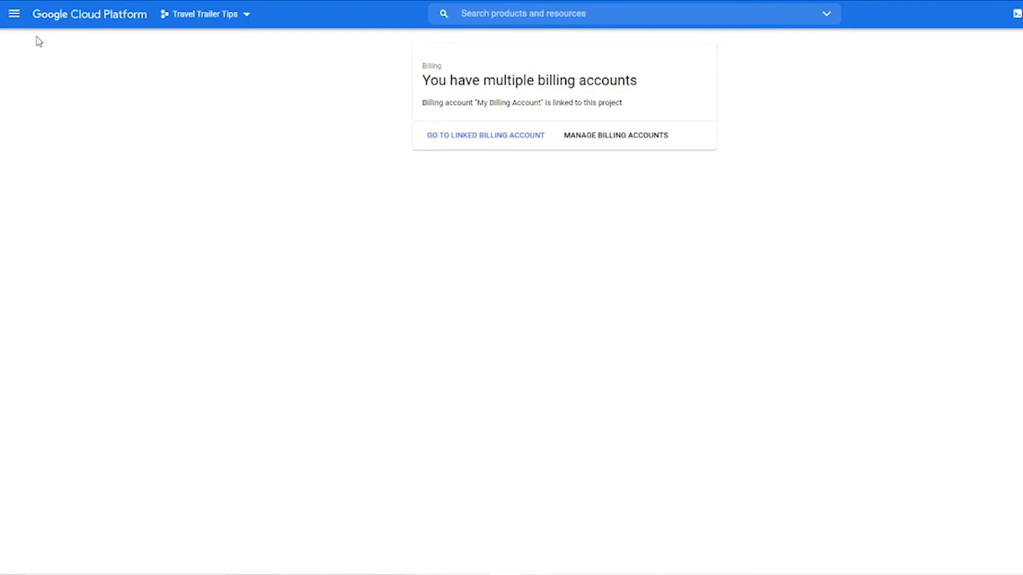
{"action": "mouse_move", "coordinate": [14, 13]}
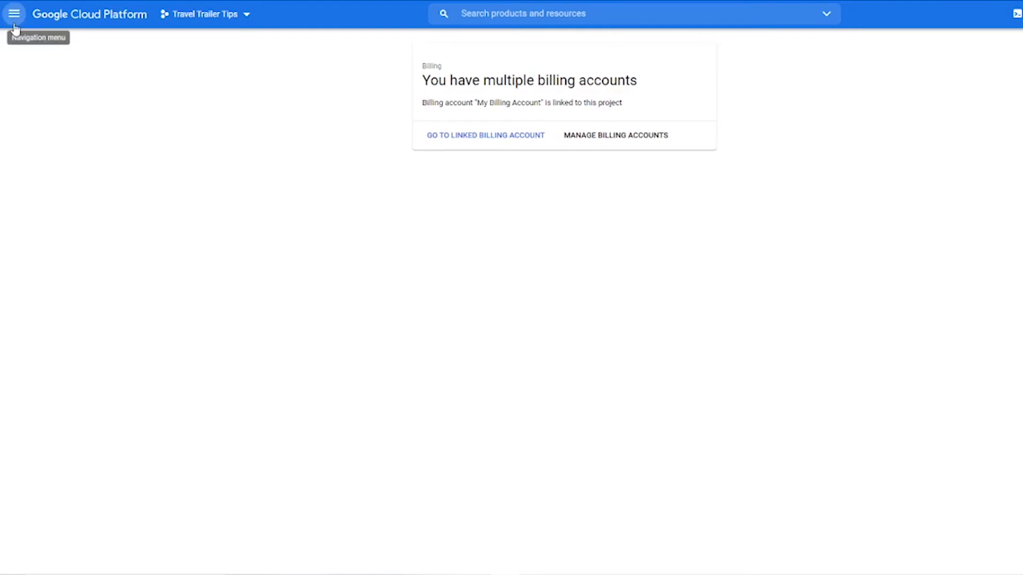
Enable the Maps JavaScript API from the APIs & Services library
{"action": "left_click", "coordinate": [14, 14]}
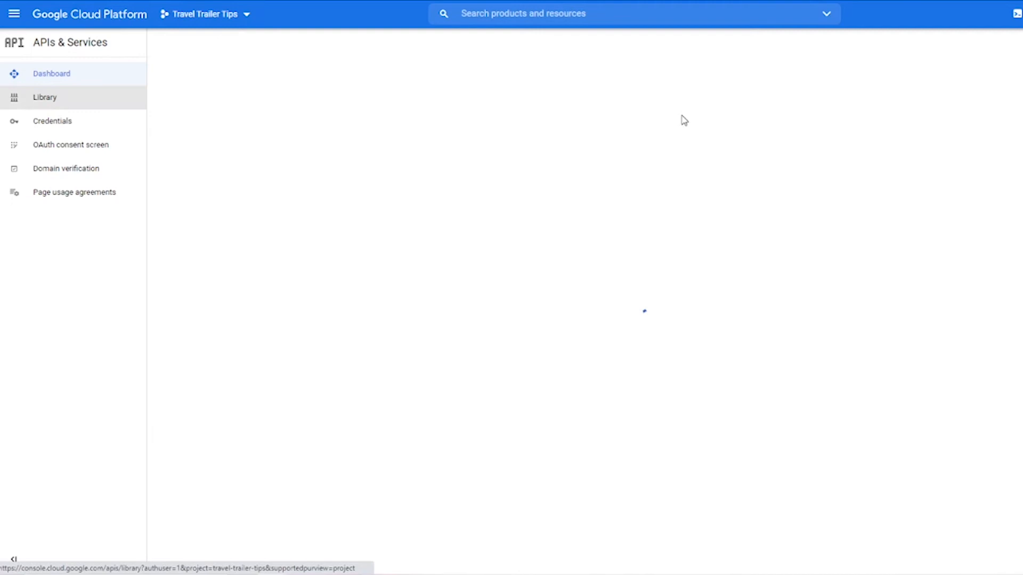
{"action": "left_click", "coordinate": [44, 97]}
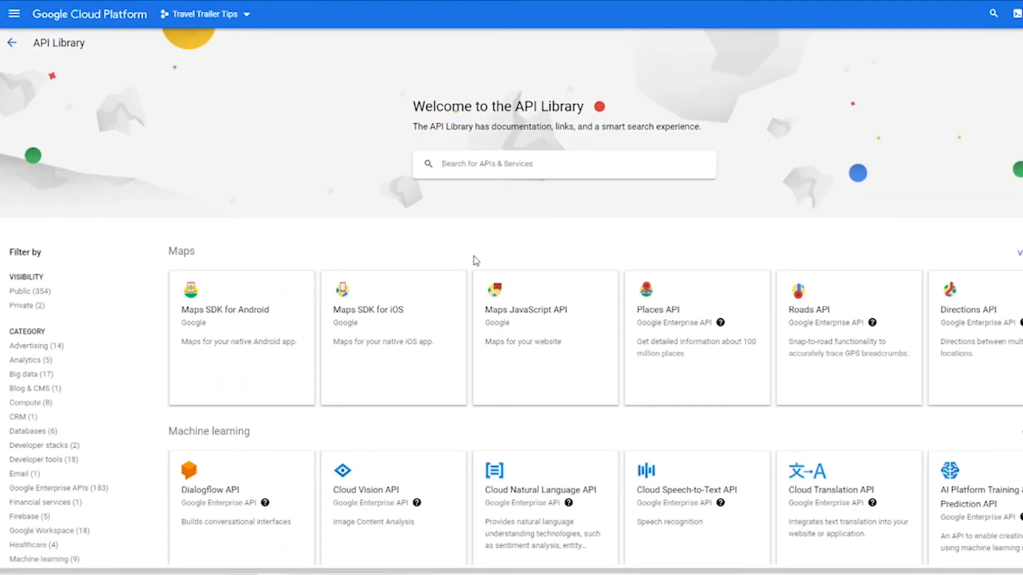
{"action": "mouse_move", "coordinate": [531, 338]}
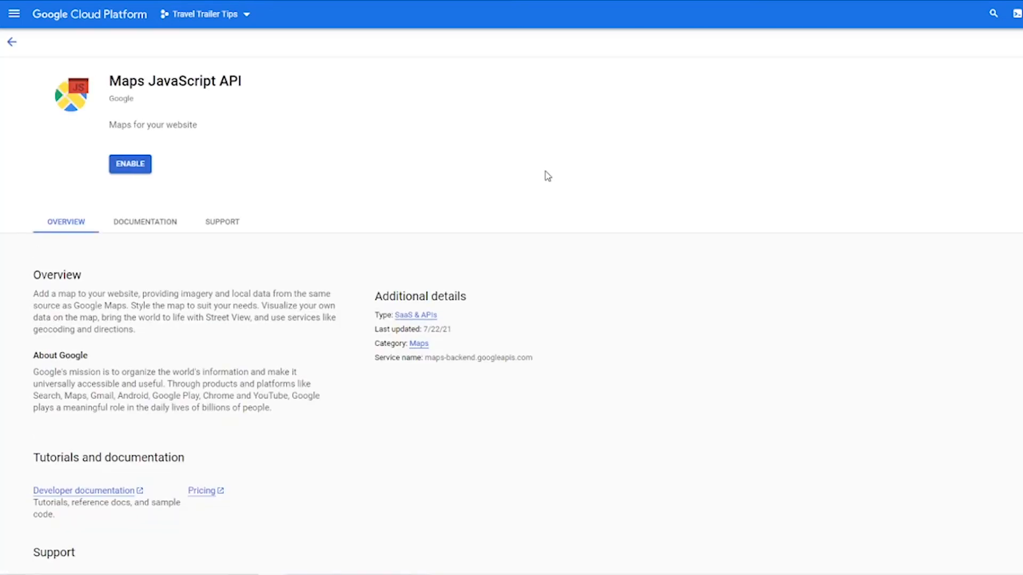
{"action": "left_click", "coordinate": [130, 164]}
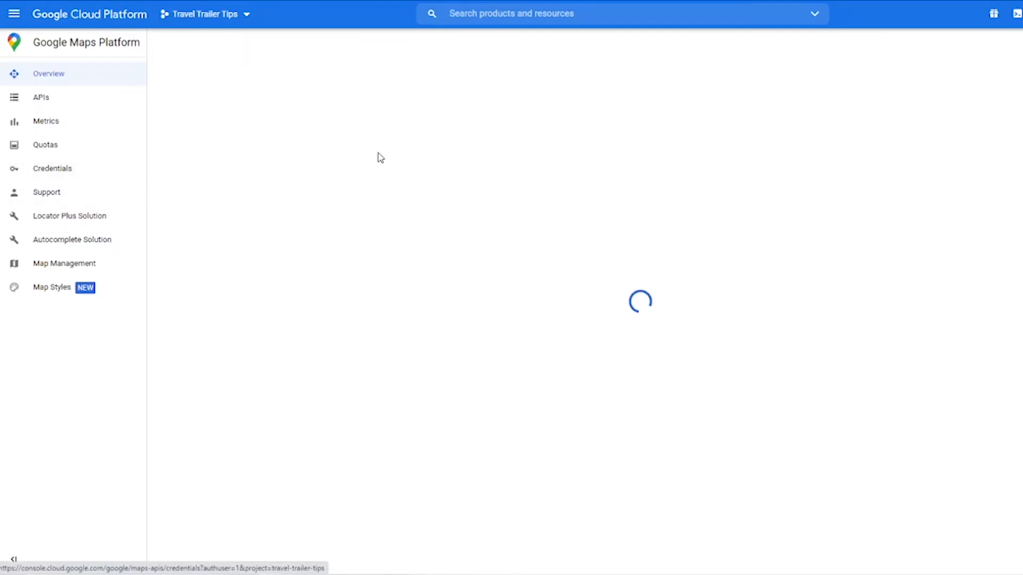
Create a new API key from the Maps Platform credentials and dismiss the confirmation
{"action": "left_click", "coordinate": [52, 169]}
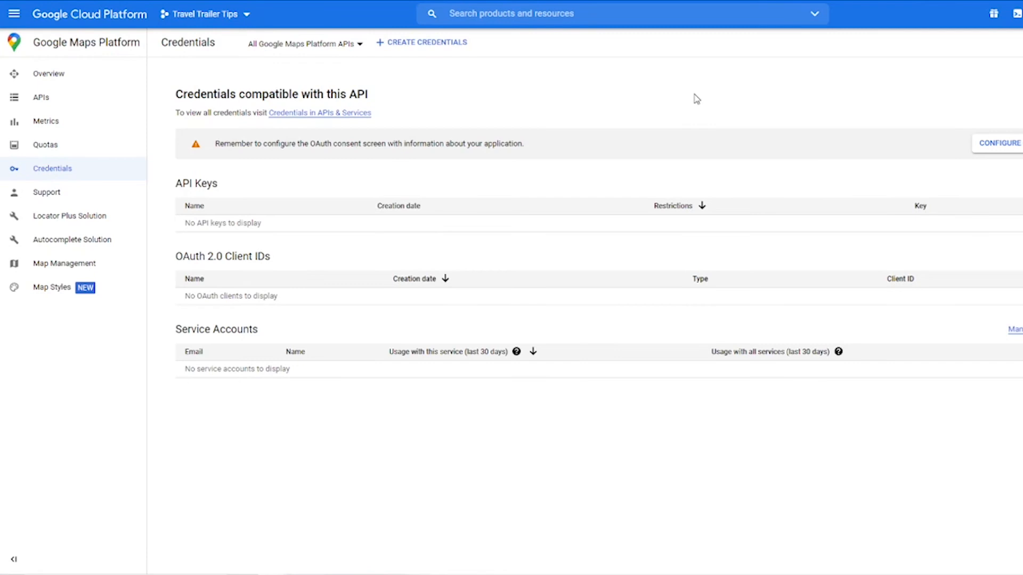
{"action": "left_click", "coordinate": [422, 43]}
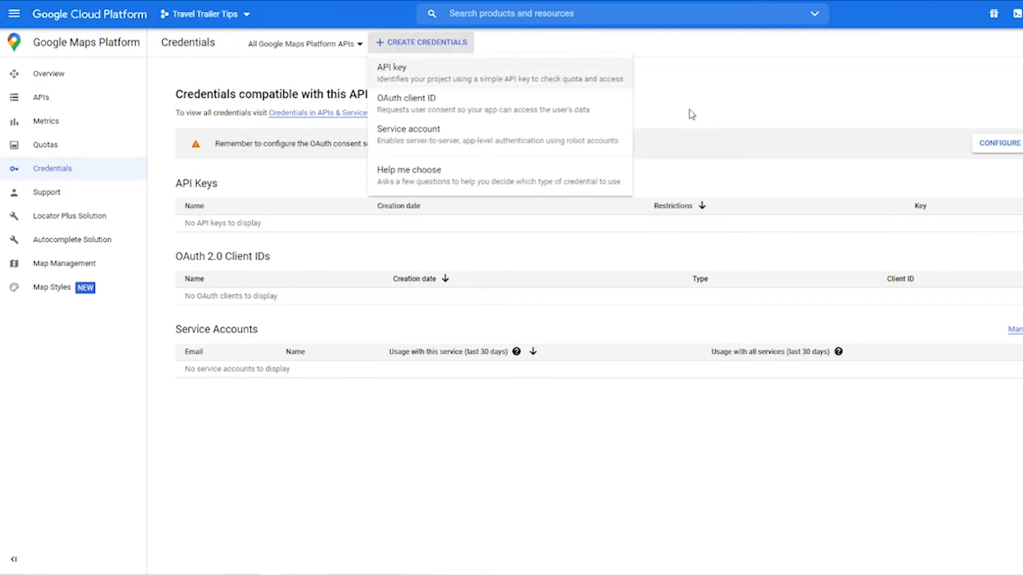
{"action": "left_click", "coordinate": [390, 71]}
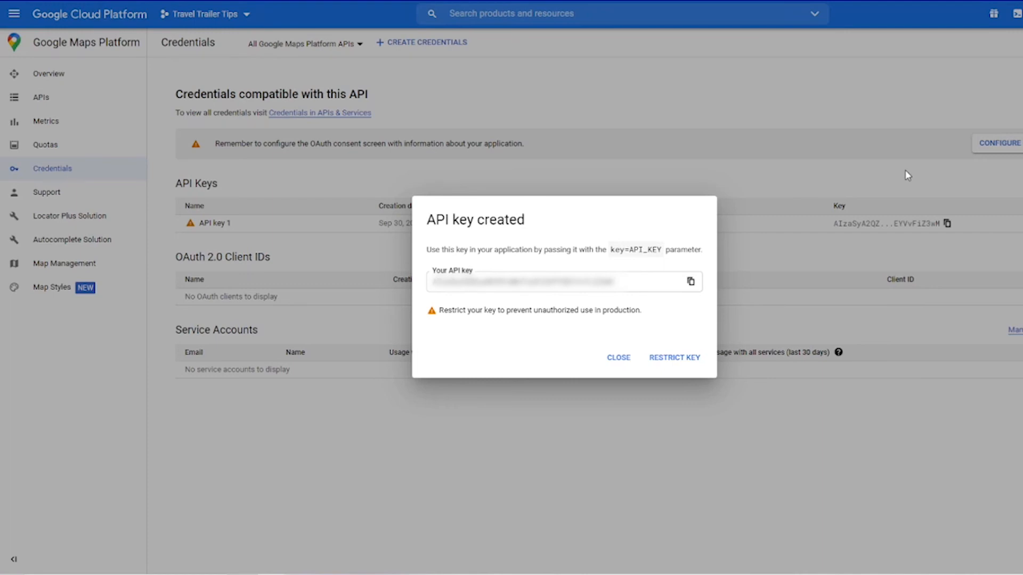
{"action": "left_click", "coordinate": [618, 358]}
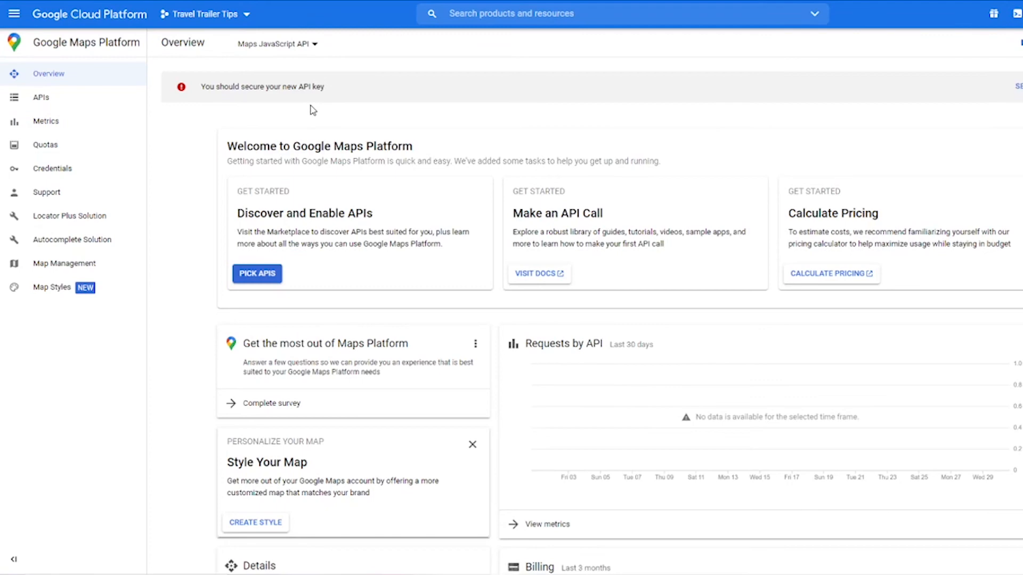
Return to Maps Platform credentials and show the unrestricted-key warning on API key 1
{"action": "left_click", "coordinate": [52, 169]}
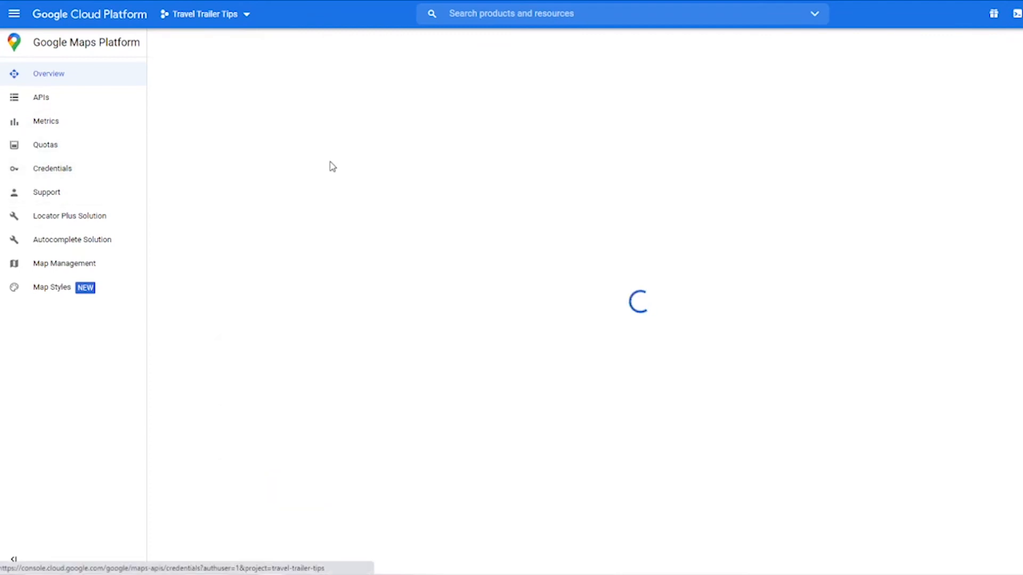
{"action": "left_click", "coordinate": [52, 169]}
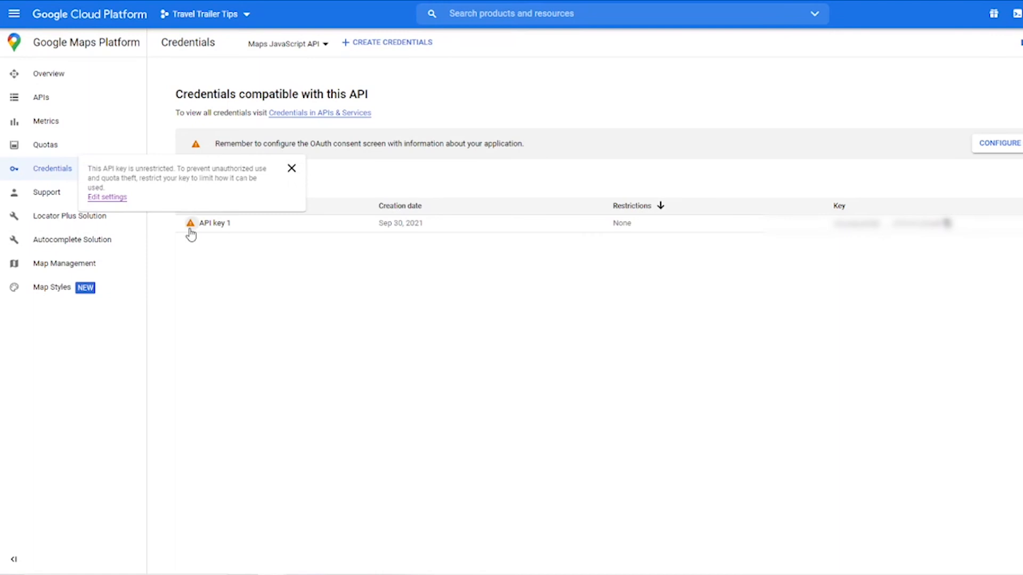
{"action": "left_click", "coordinate": [292, 169]}
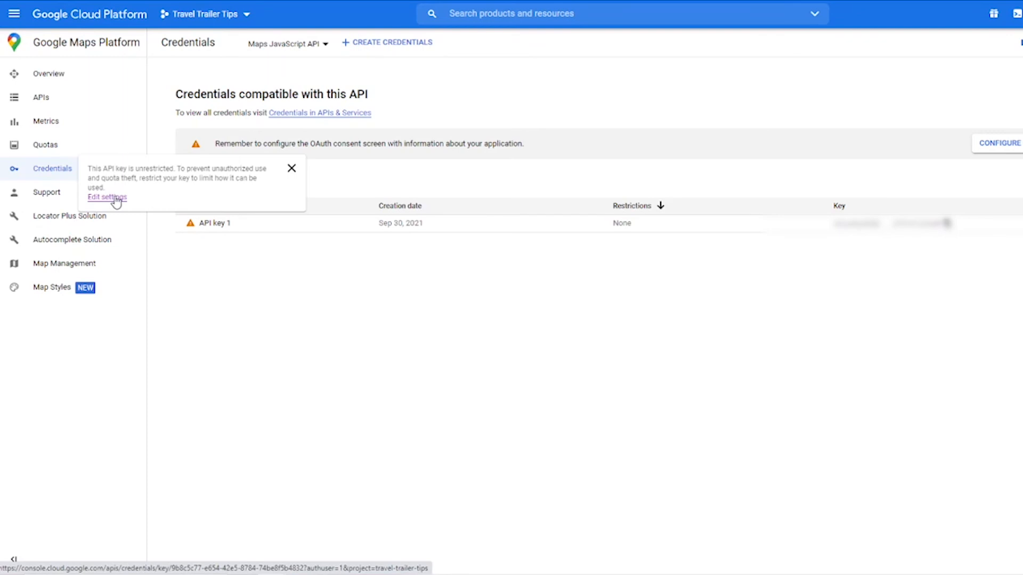
Edit API key 1 to allow HTTP referrers only, add a referrer item, and choose Restrict key
{"action": "left_click", "coordinate": [107, 197]}
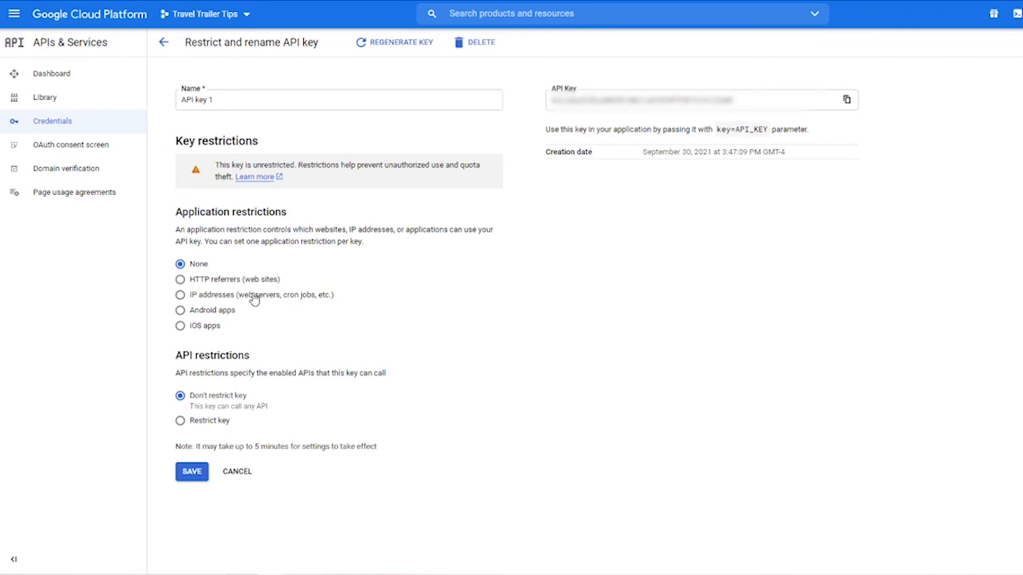
{"action": "mouse_move", "coordinate": [389, 273]}
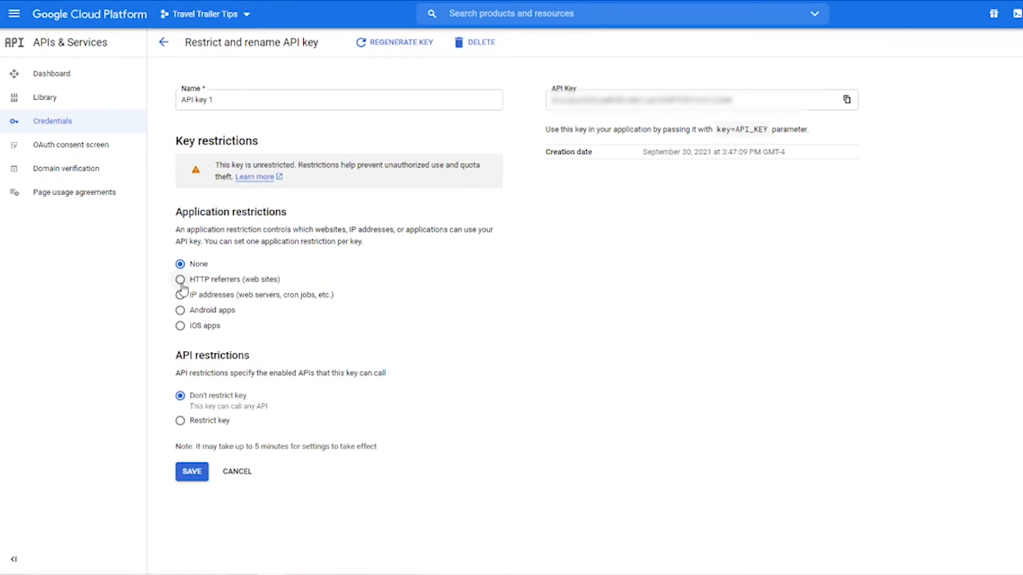
{"action": "left_click", "coordinate": [180, 279]}
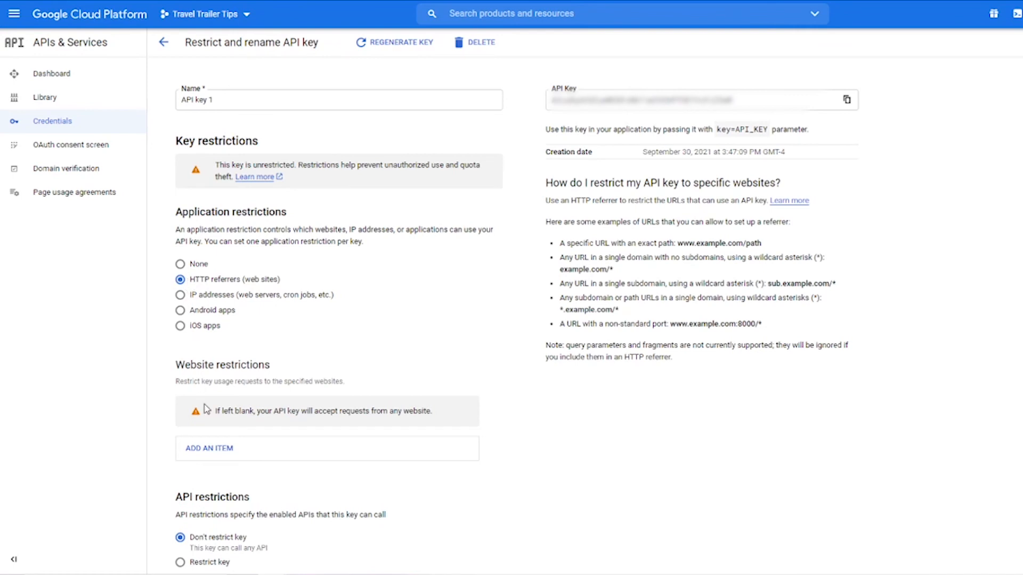
{"action": "left_click", "coordinate": [209, 448]}
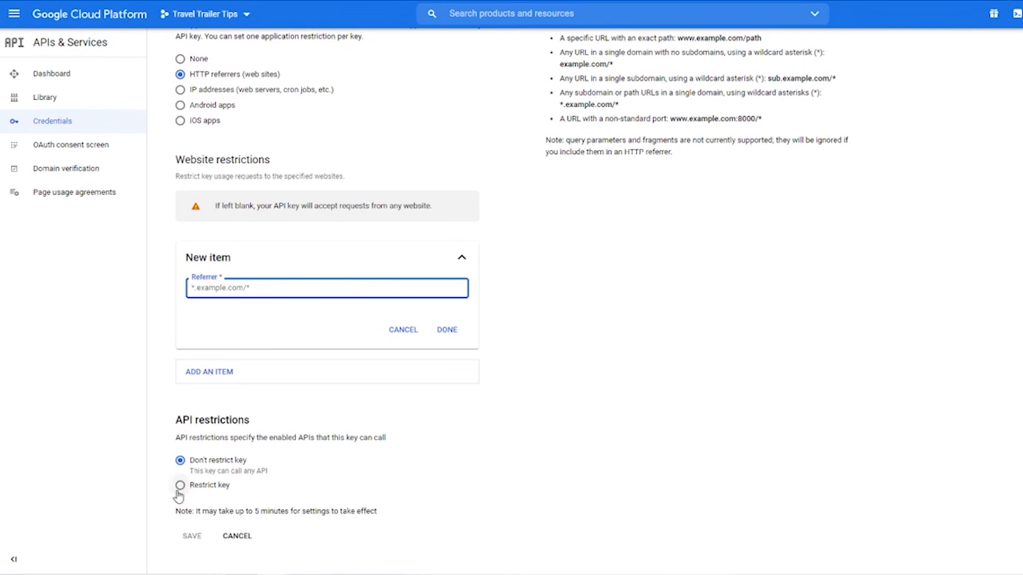
{"action": "left_click", "coordinate": [179, 486]}
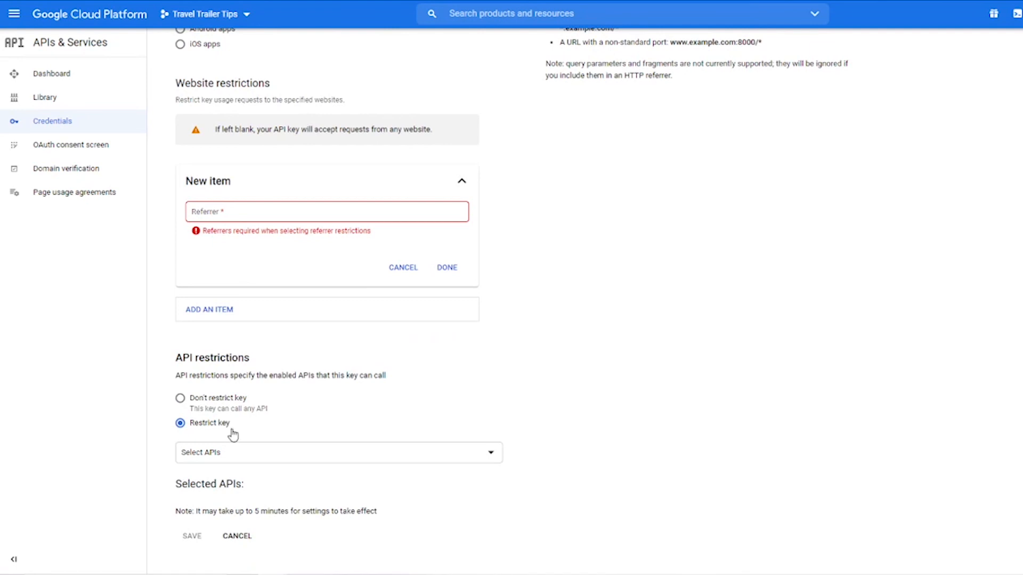
Select Maps JavaScript API as the only allowed API and save the key's restrictions
{"action": "left_click", "coordinate": [338, 452]}
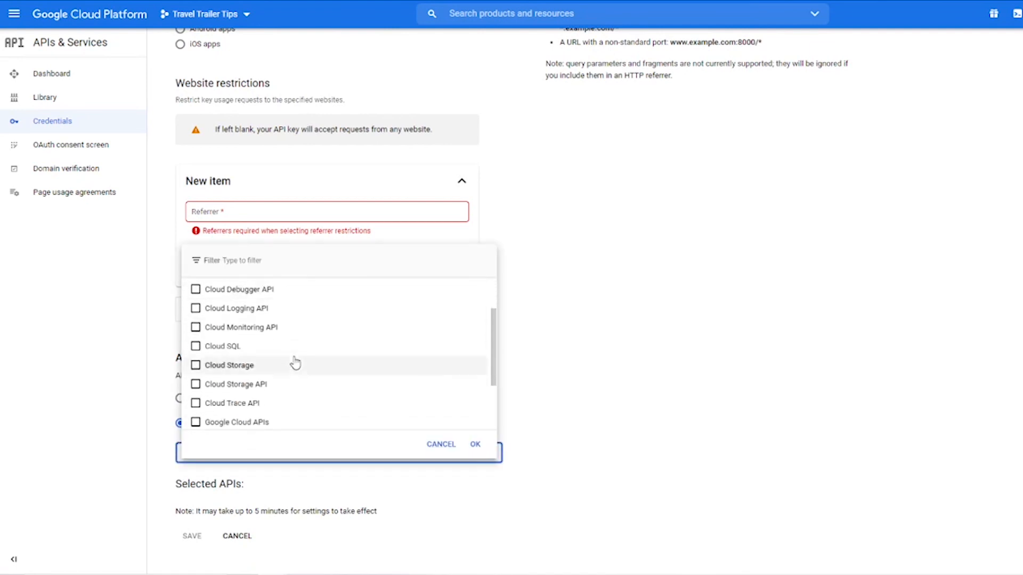
{"action": "scroll", "scroll_direction": "down", "scroll_amount": 3}
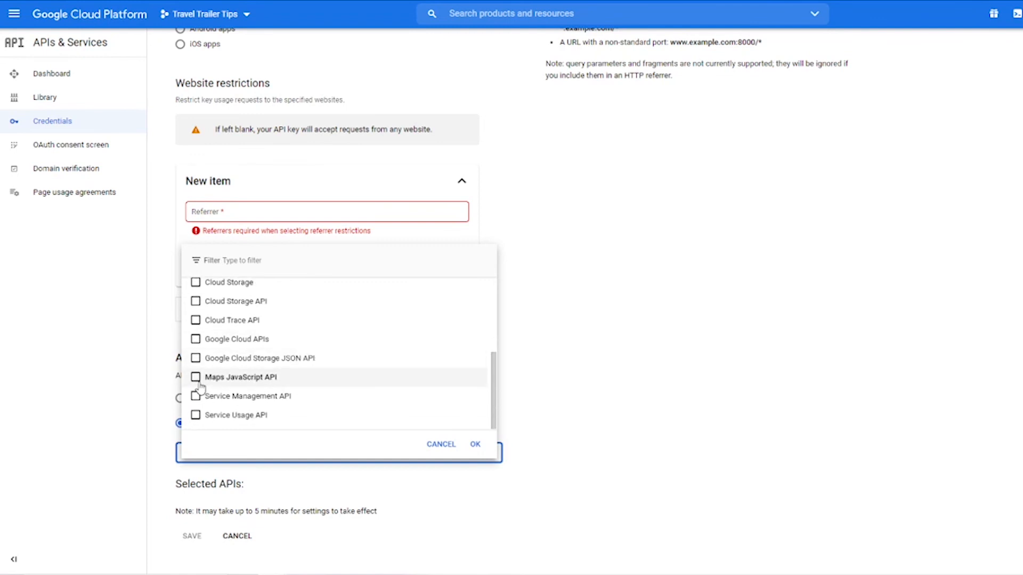
{"action": "left_click", "coordinate": [195, 377]}
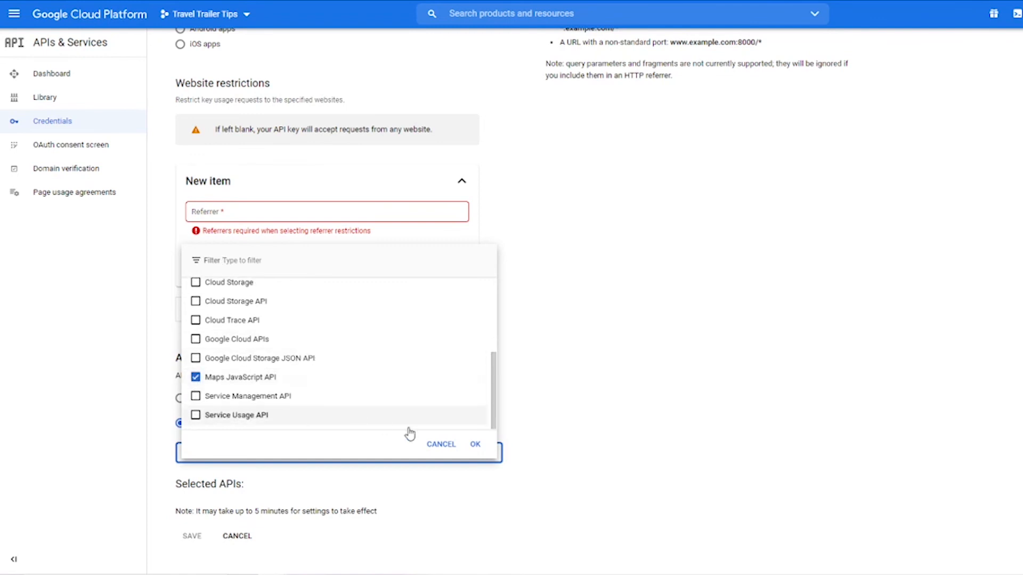
{"action": "left_click", "coordinate": [475, 444]}
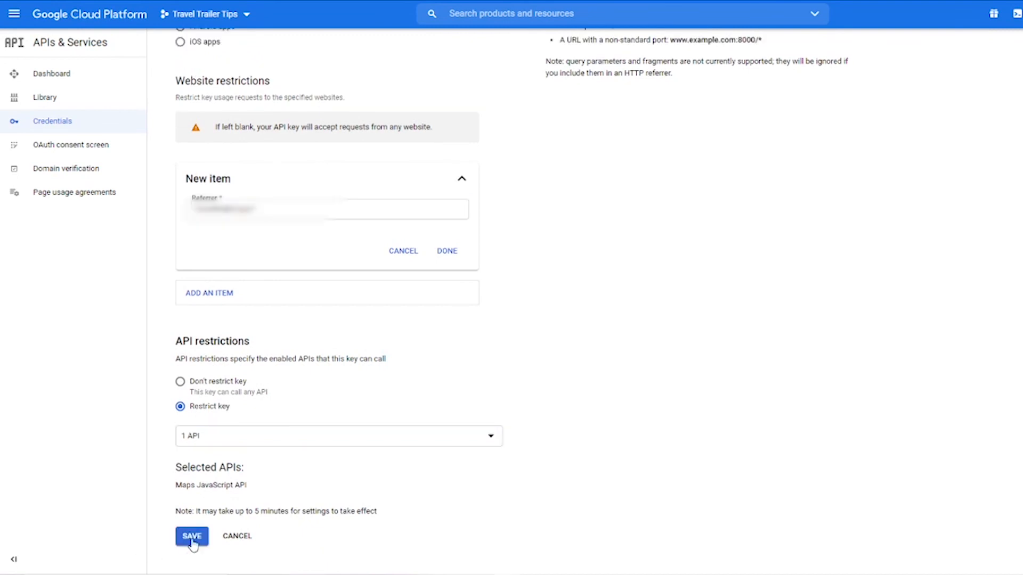
{"action": "left_click", "coordinate": [191, 535]}
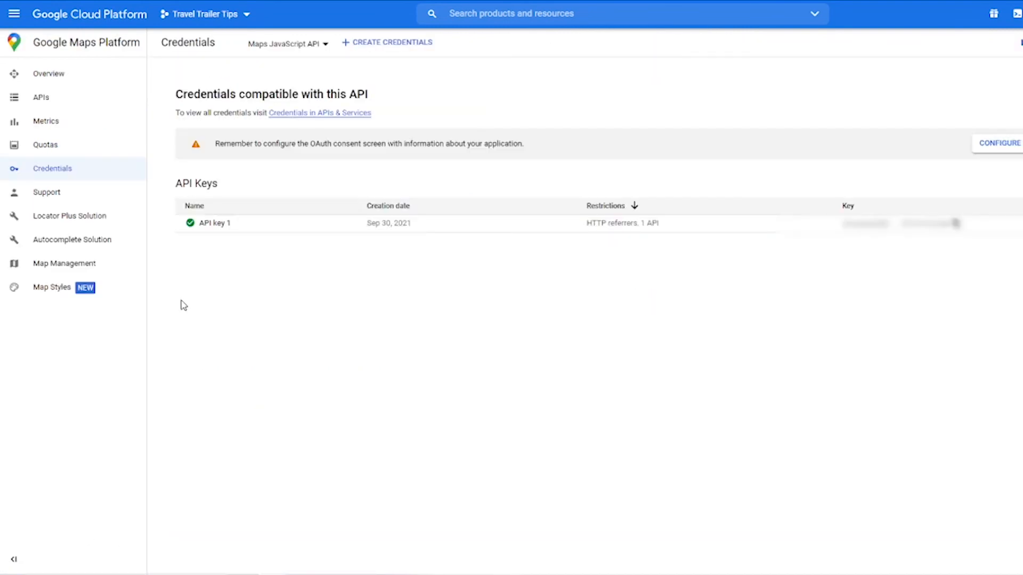